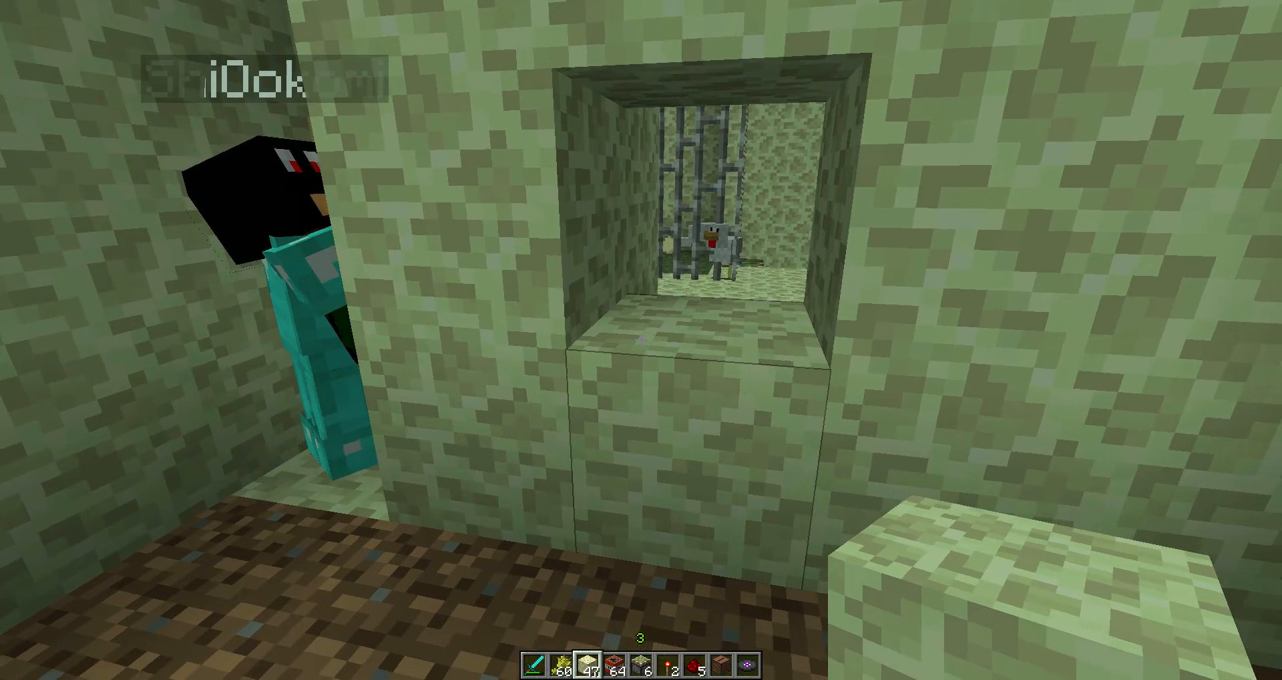
Lower the Sound slider to 25% with music off in Options, then resume play
{"action": "key", "text": "Escape"}
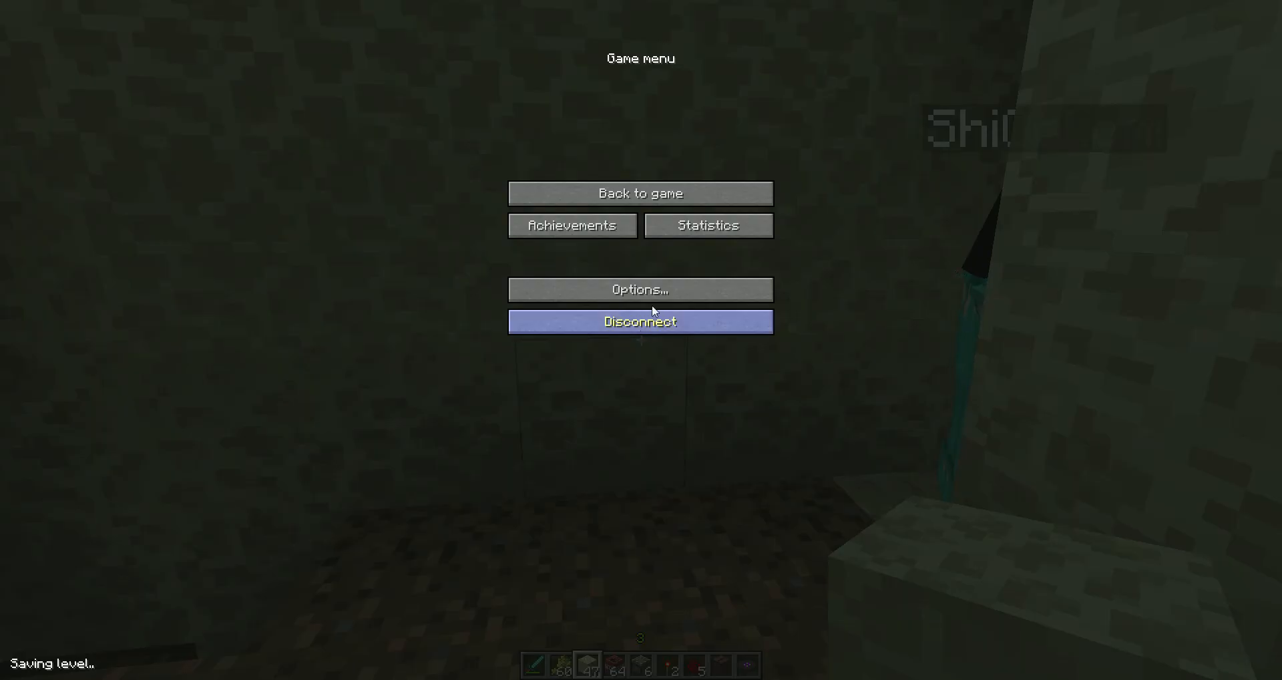
{"action": "left_click", "coordinate": [640, 288]}
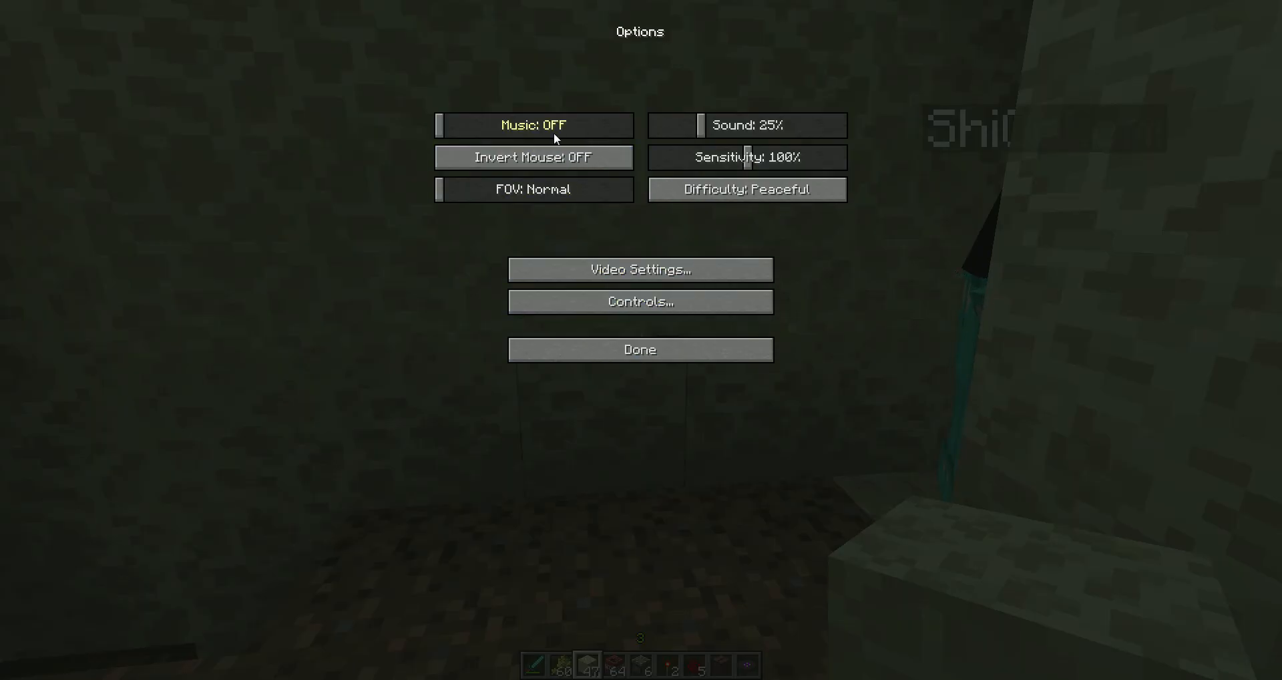
{"action": "left_click_drag", "start_coordinate": [699, 126], "coordinate": [839, 125]}
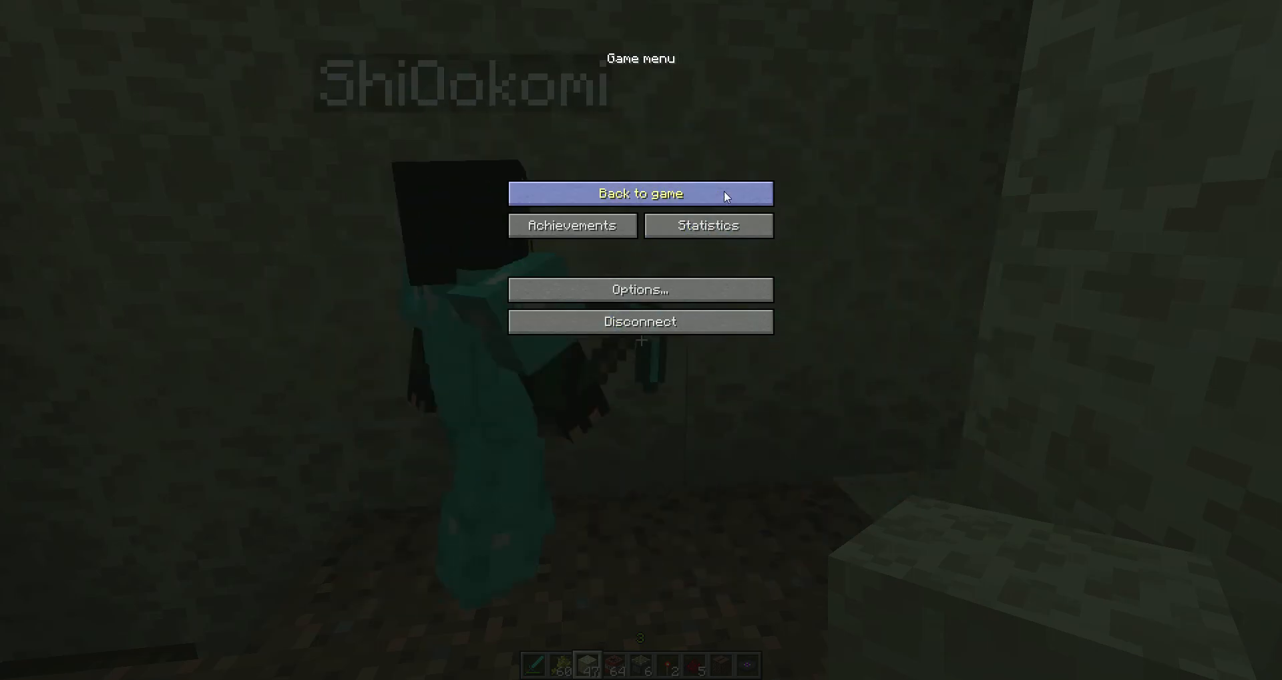
{"action": "left_click", "coordinate": [639, 194]}
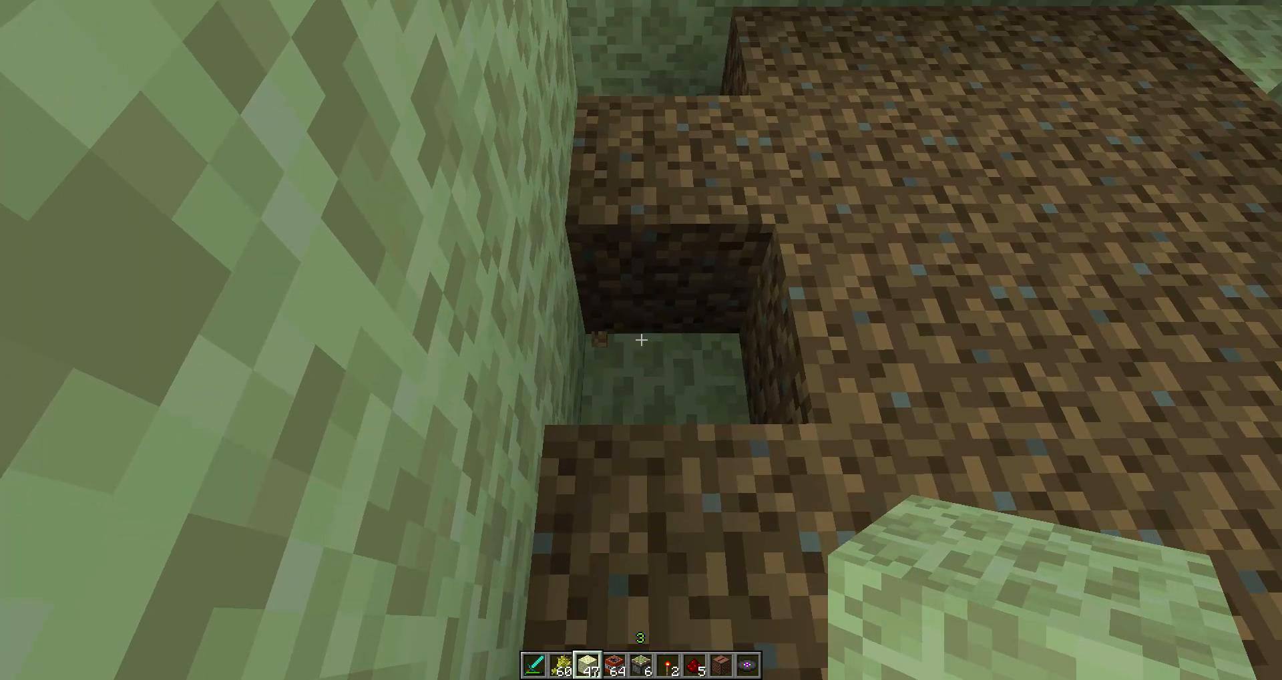
{"action": "mouse_move", "coordinate": [641, 339]}
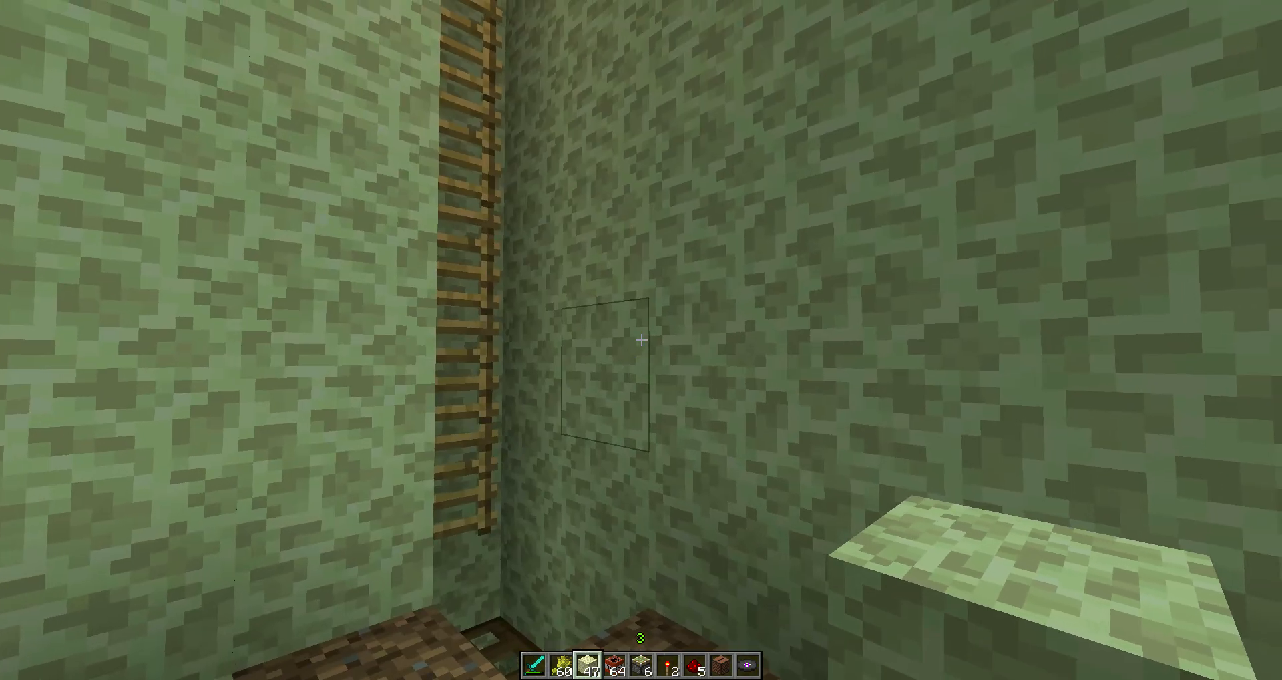
{"action": "mouse_move", "coordinate": [641, 341]}
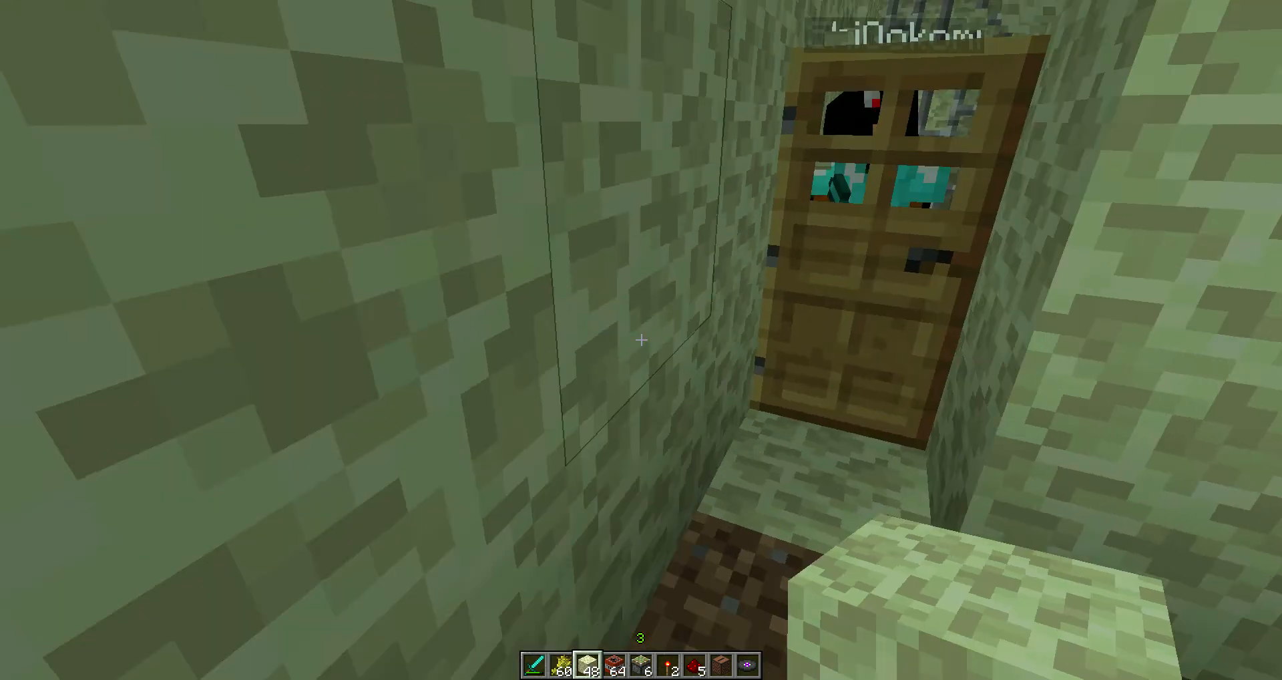
{"action": "mouse_move", "coordinate": [641, 339]}
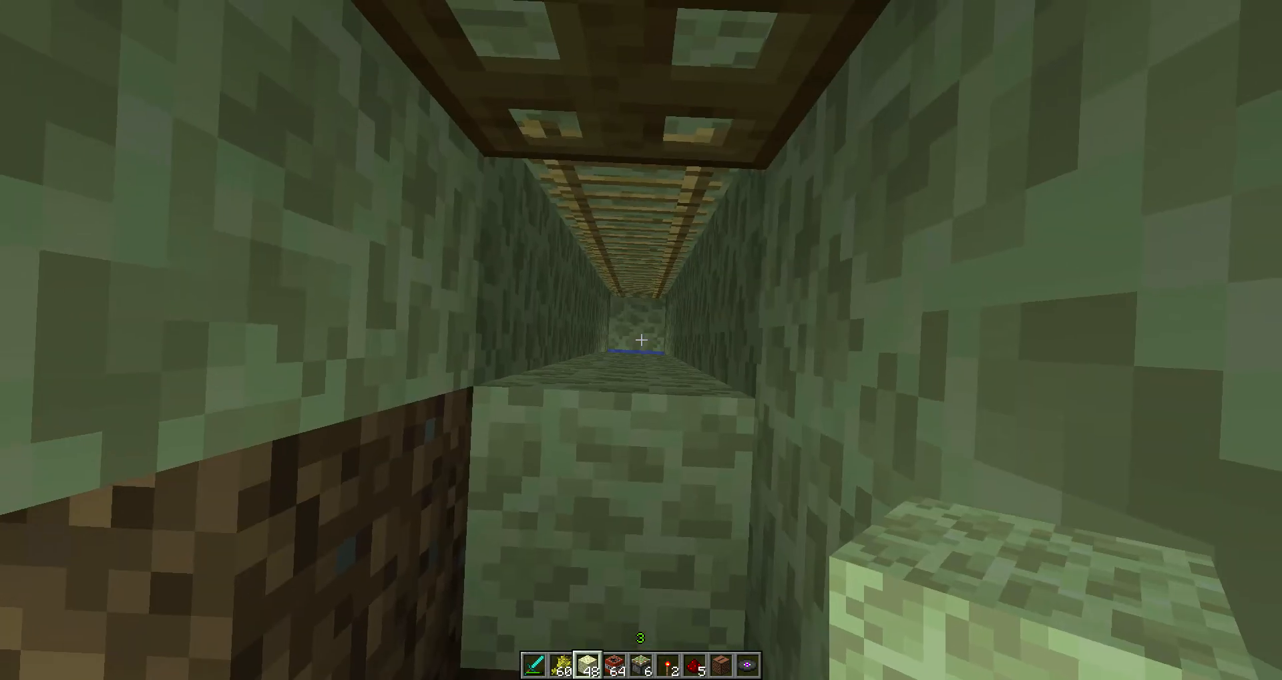
{"action": "mouse_move", "coordinate": [641, 341]}
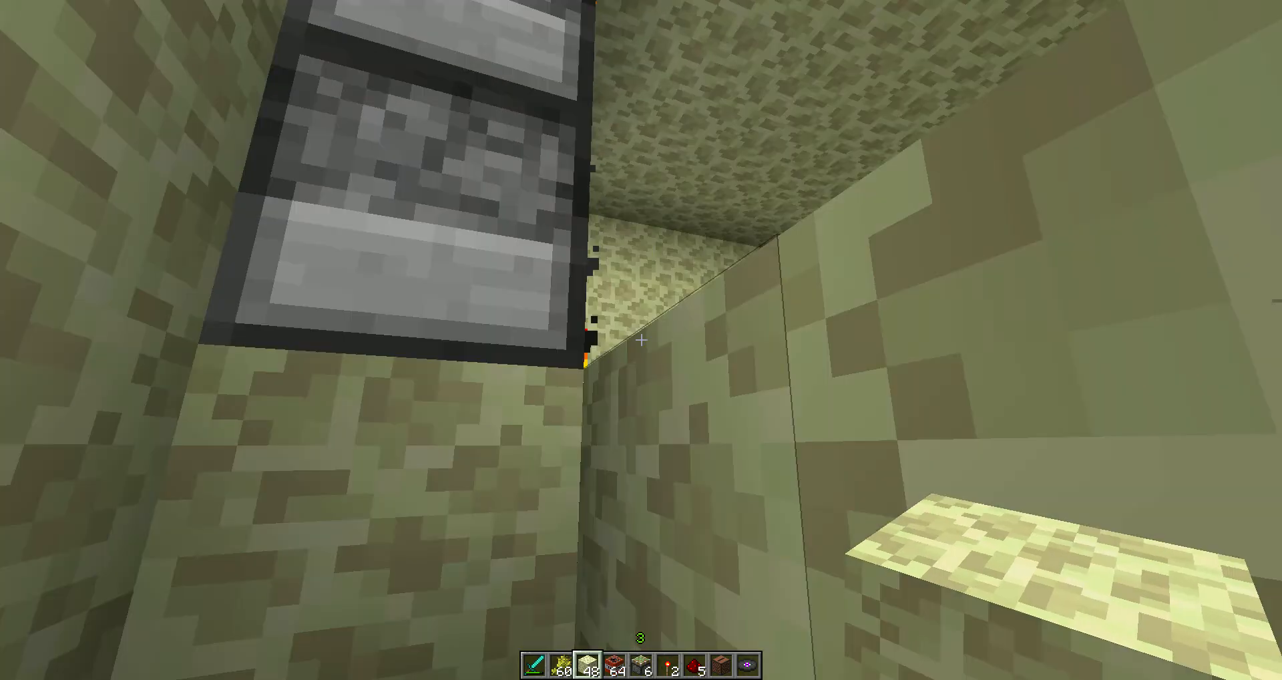
{"action": "mouse_move", "coordinate": [641, 339]}
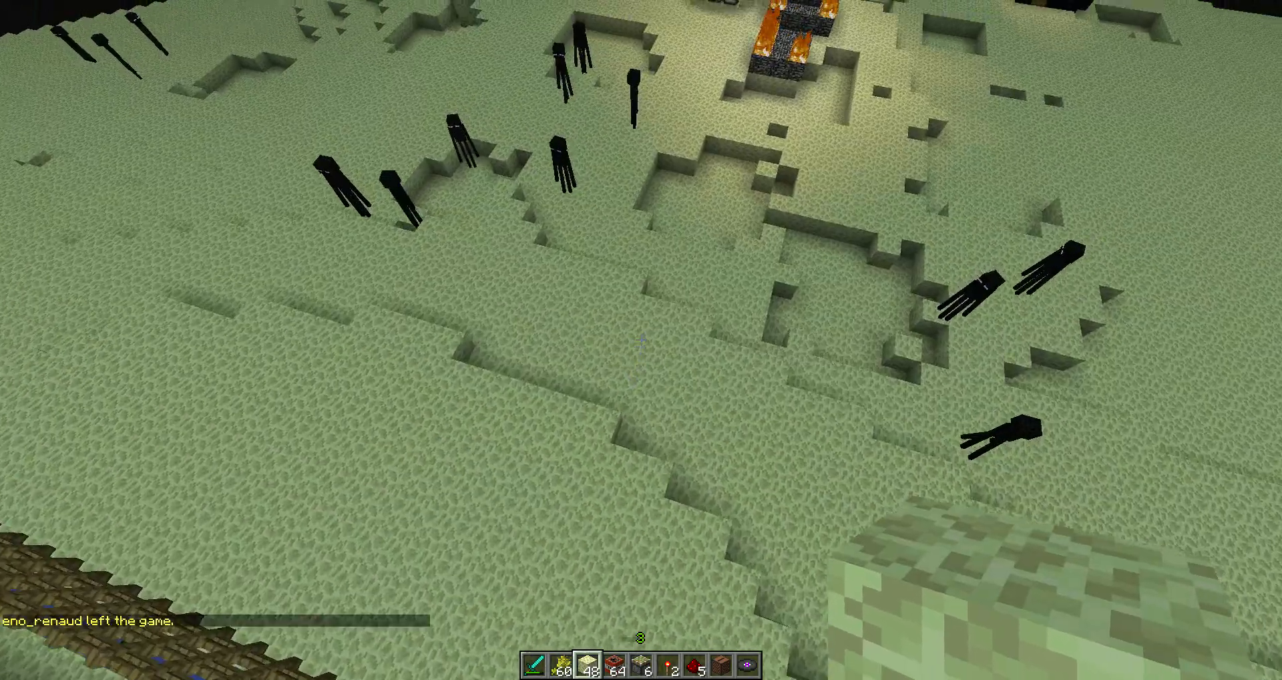
{"action": "mouse_move", "coordinate": [641, 340]}
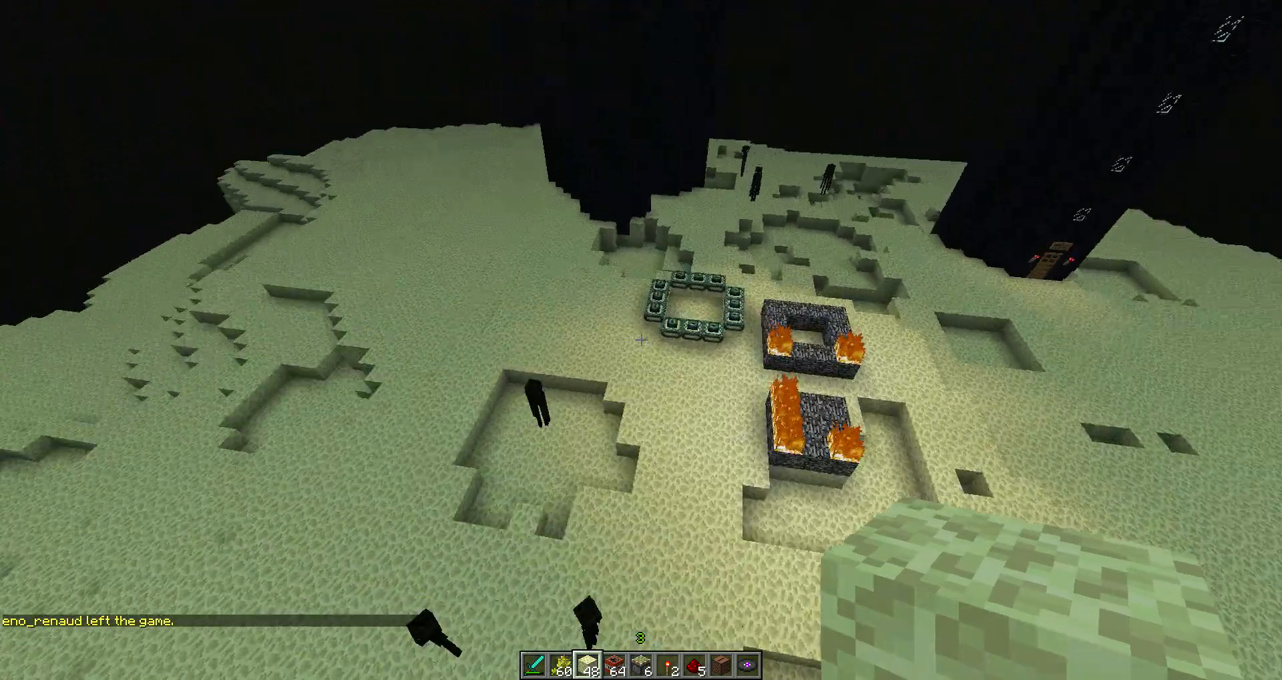
{"action": "mouse_move", "coordinate": [641, 339]}
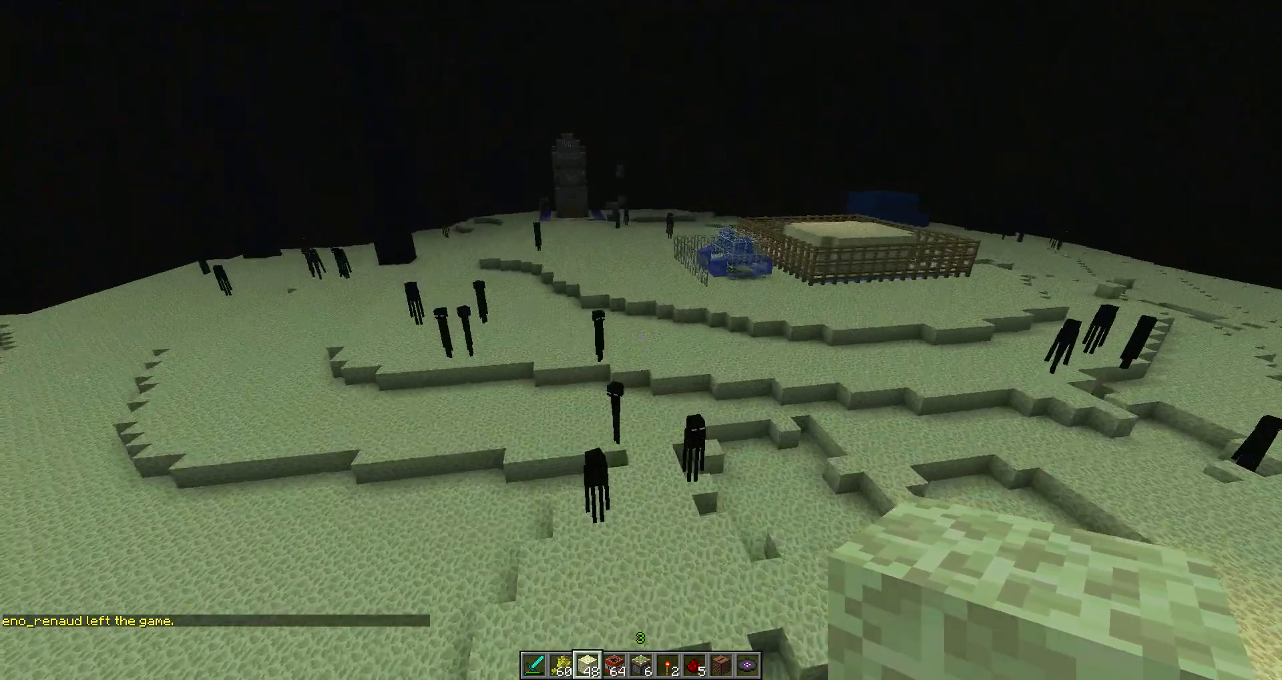
{"action": "mouse_move", "coordinate": [641, 339]}
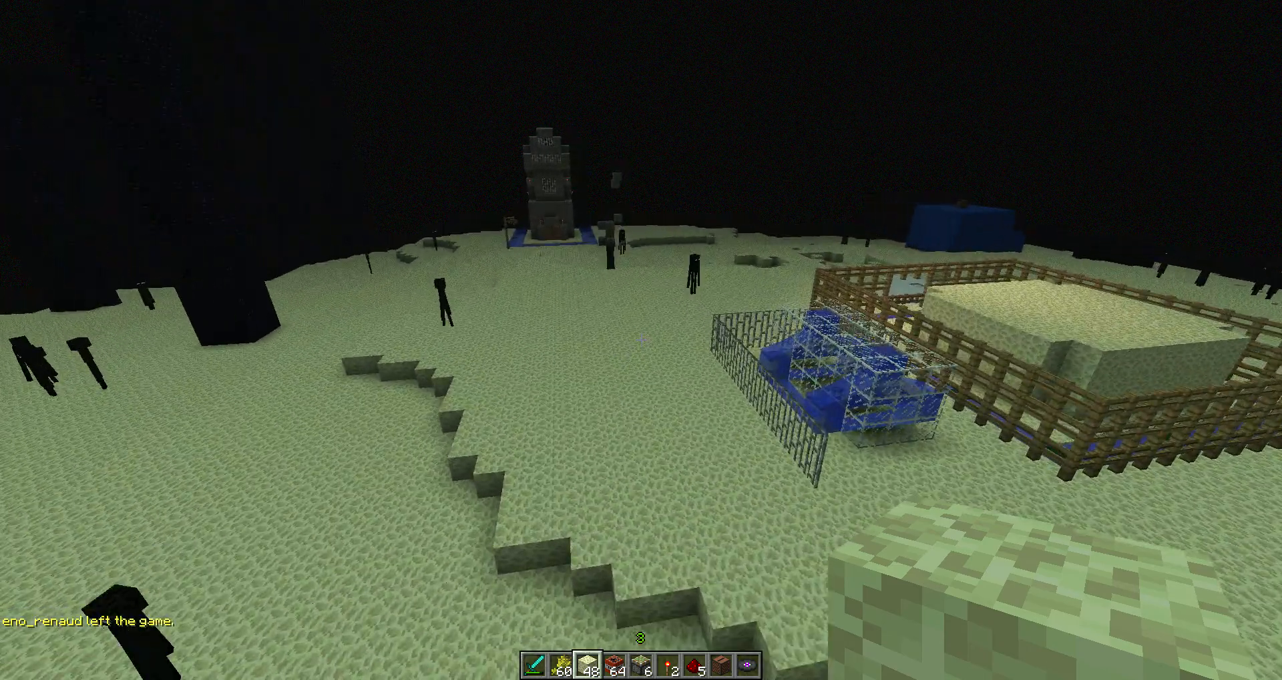
{"action": "mouse_move", "coordinate": [641, 339]}
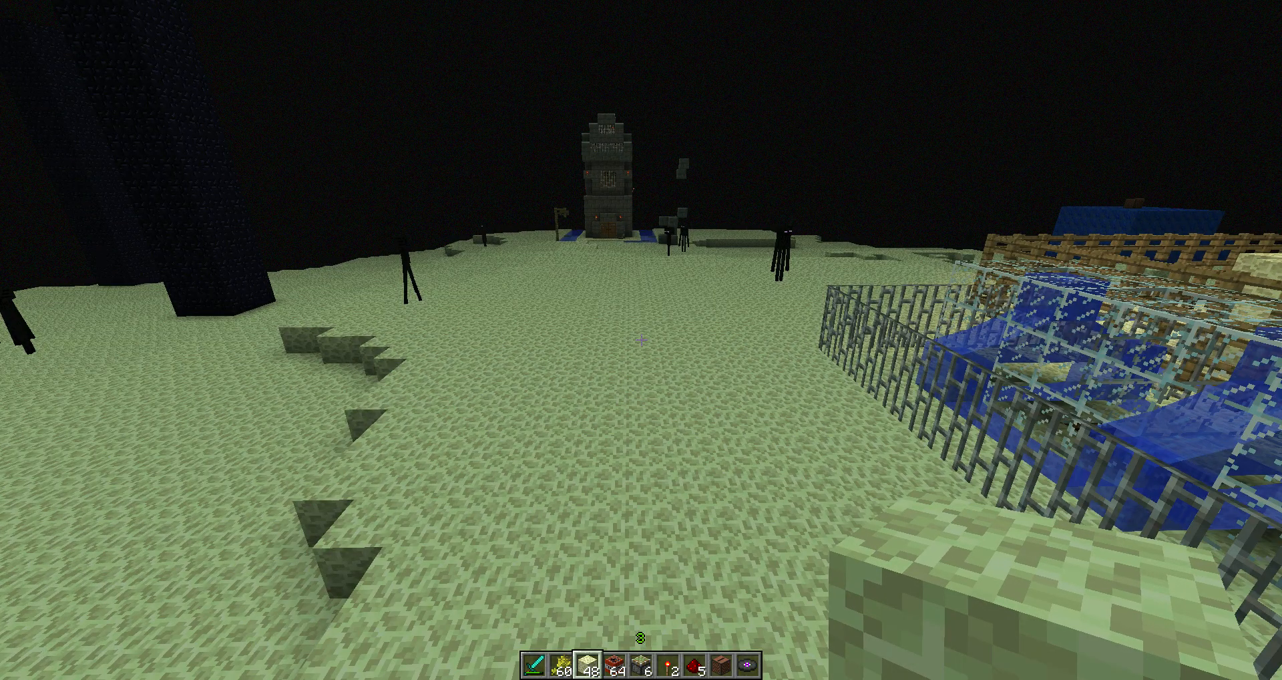
{"action": "mouse_move", "coordinate": [641, 339]}
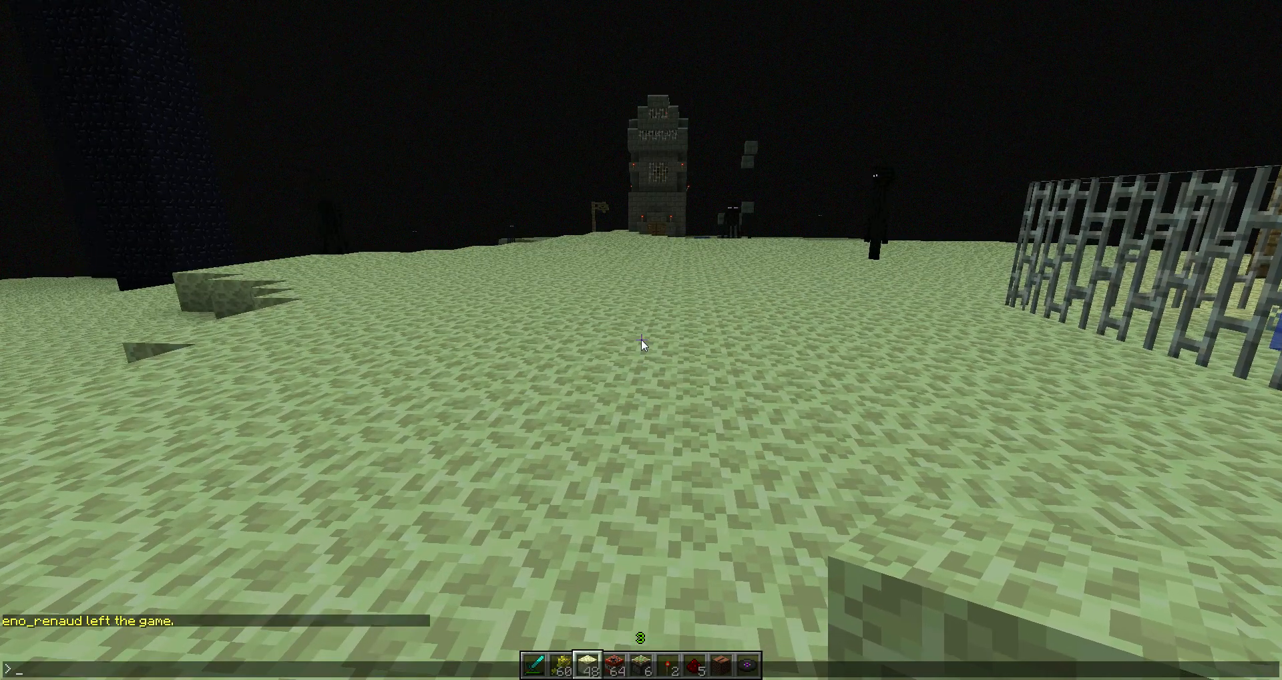
Send the chat message 'ig', pause briefly on the End island, then resume play
{"action": "type", "text": "tig"}
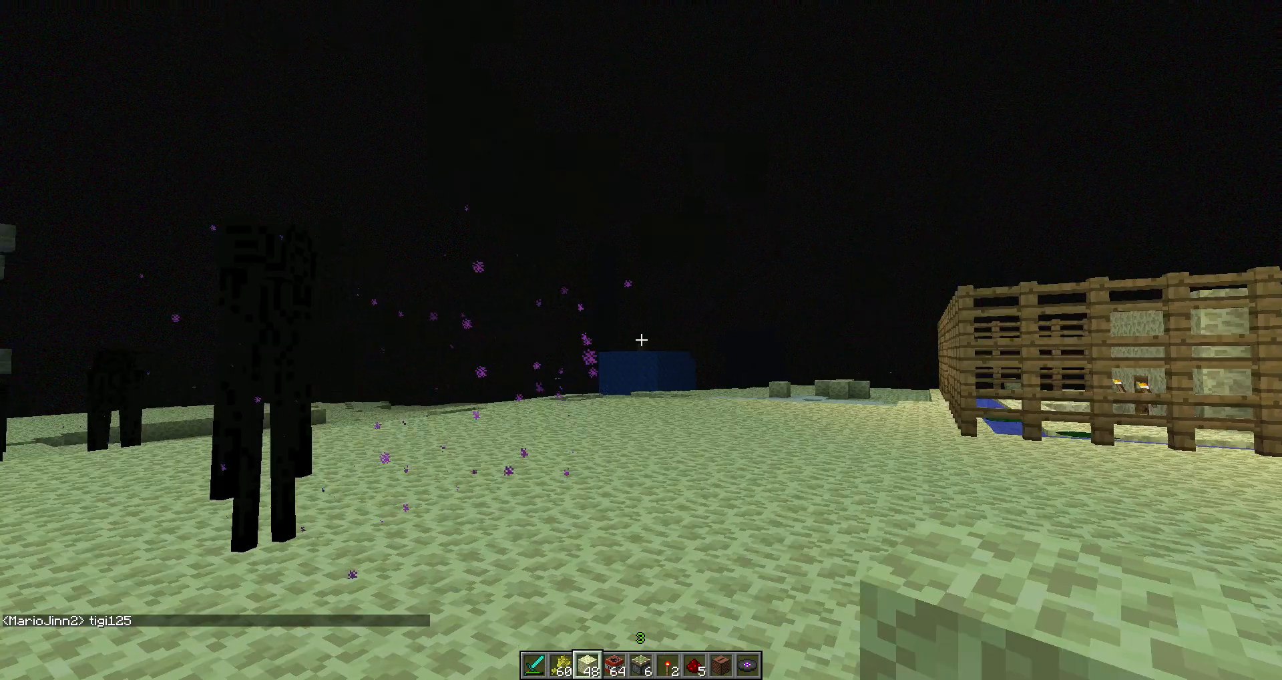
{"action": "key", "text": "Escape"}
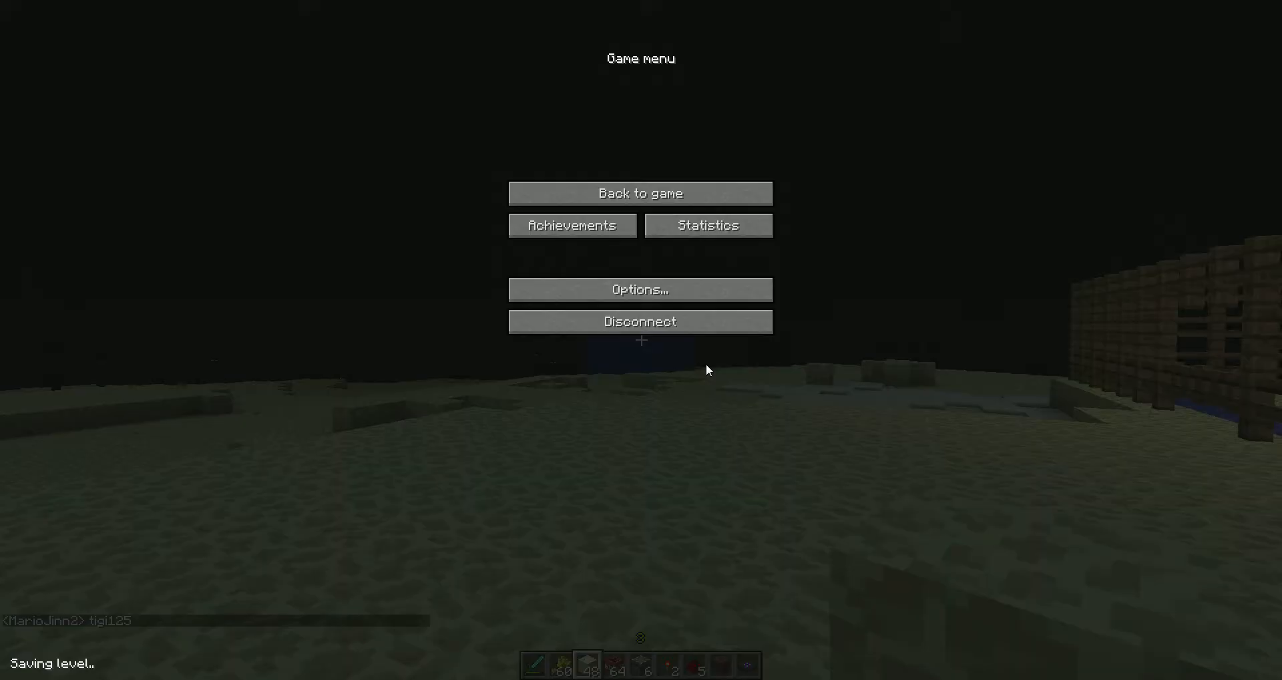
{"action": "mouse_move", "coordinate": [718, 274]}
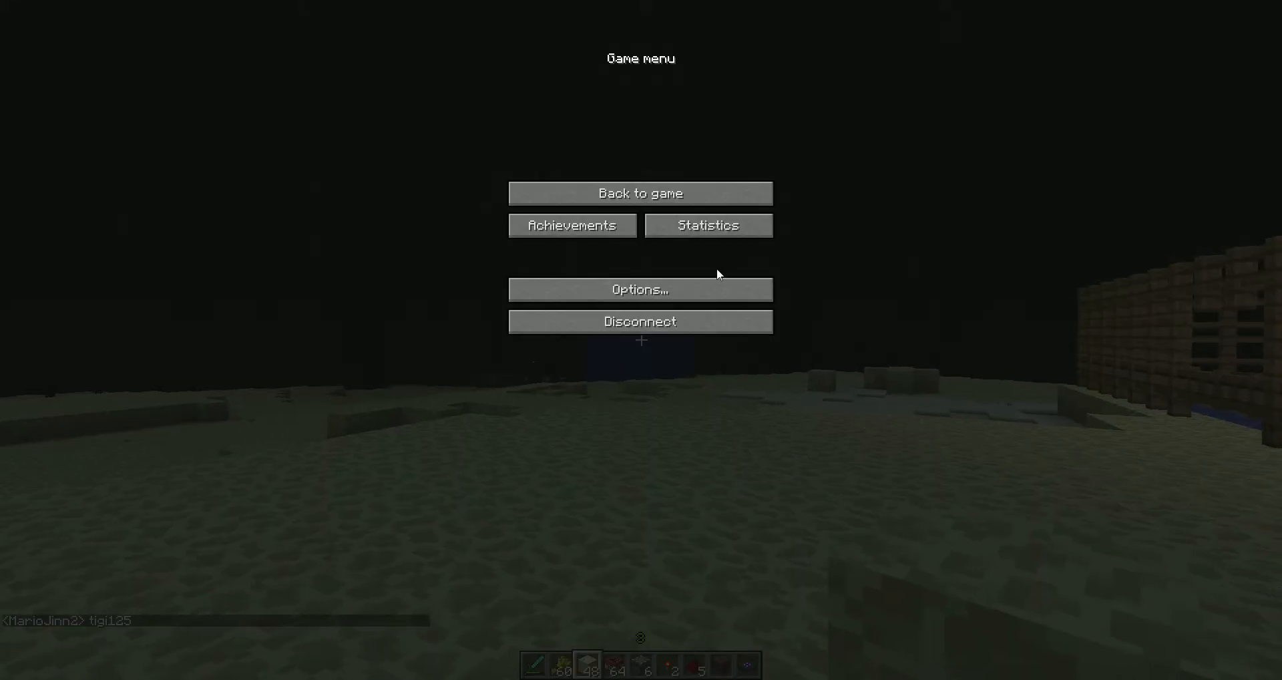
{"action": "left_click", "coordinate": [640, 194]}
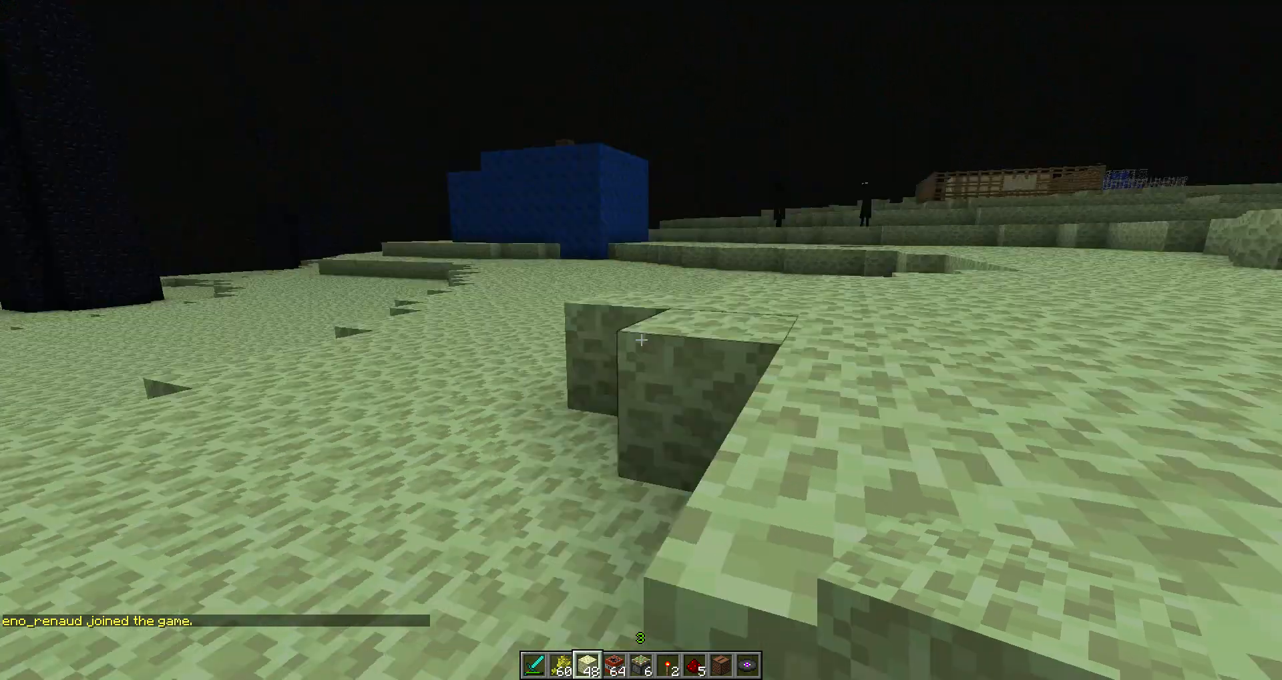
{"action": "mouse_move", "coordinate": [641, 339]}
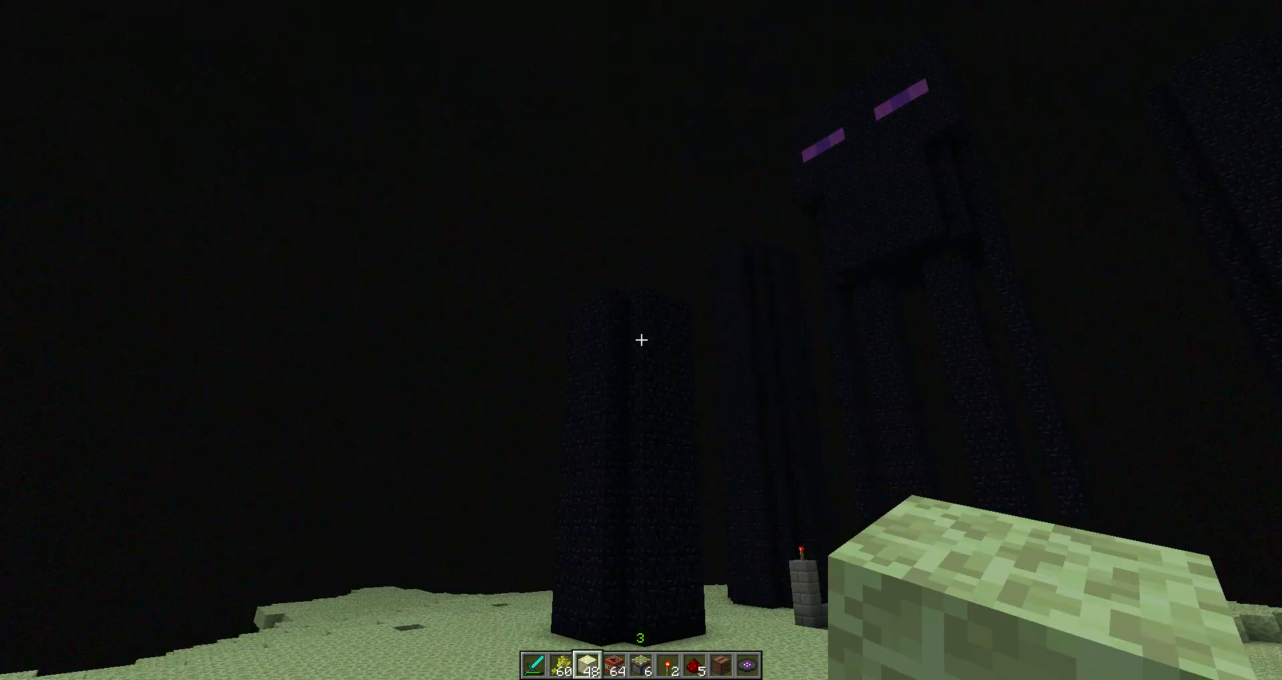
{"action": "mouse_move", "coordinate": [641, 339]}
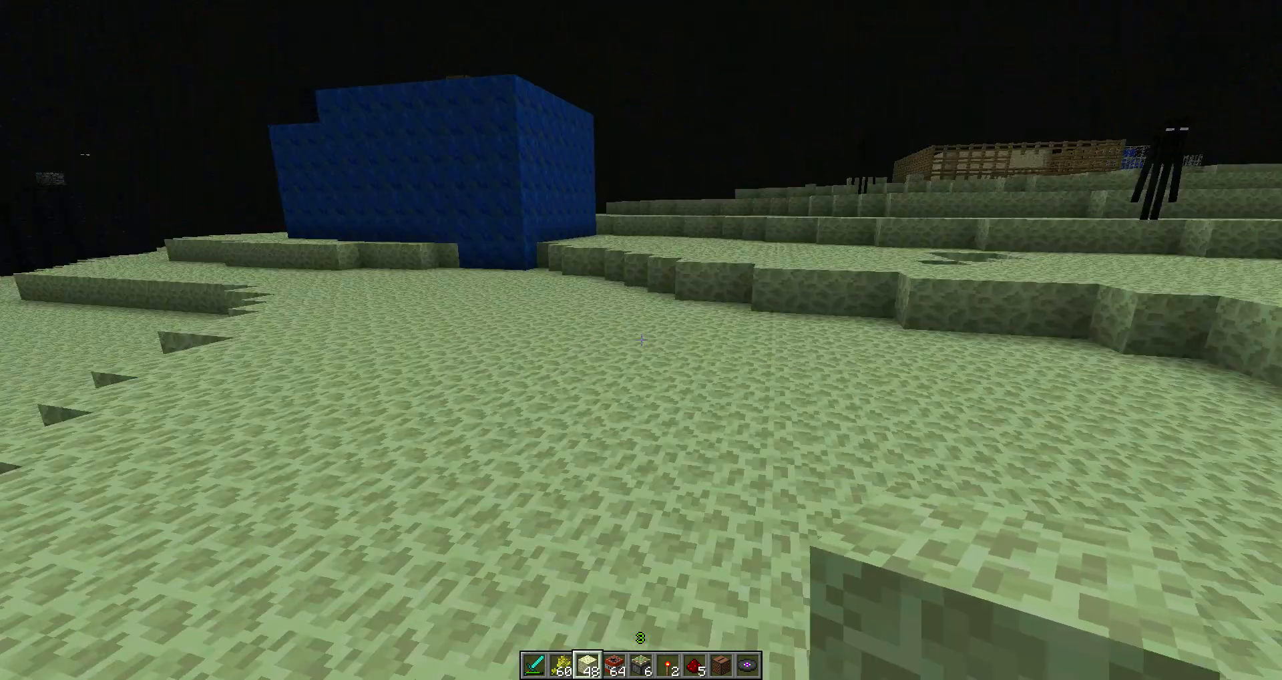
{"action": "mouse_move", "coordinate": [641, 339]}
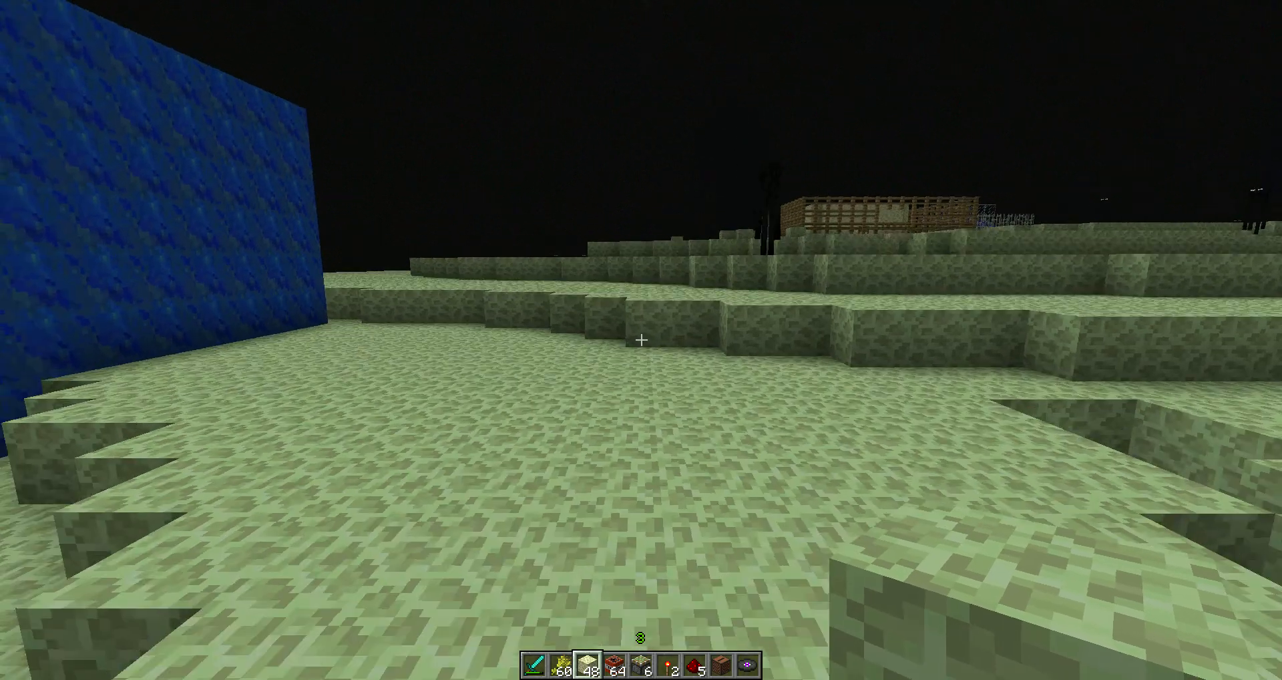
{"action": "mouse_move", "coordinate": [641, 339]}
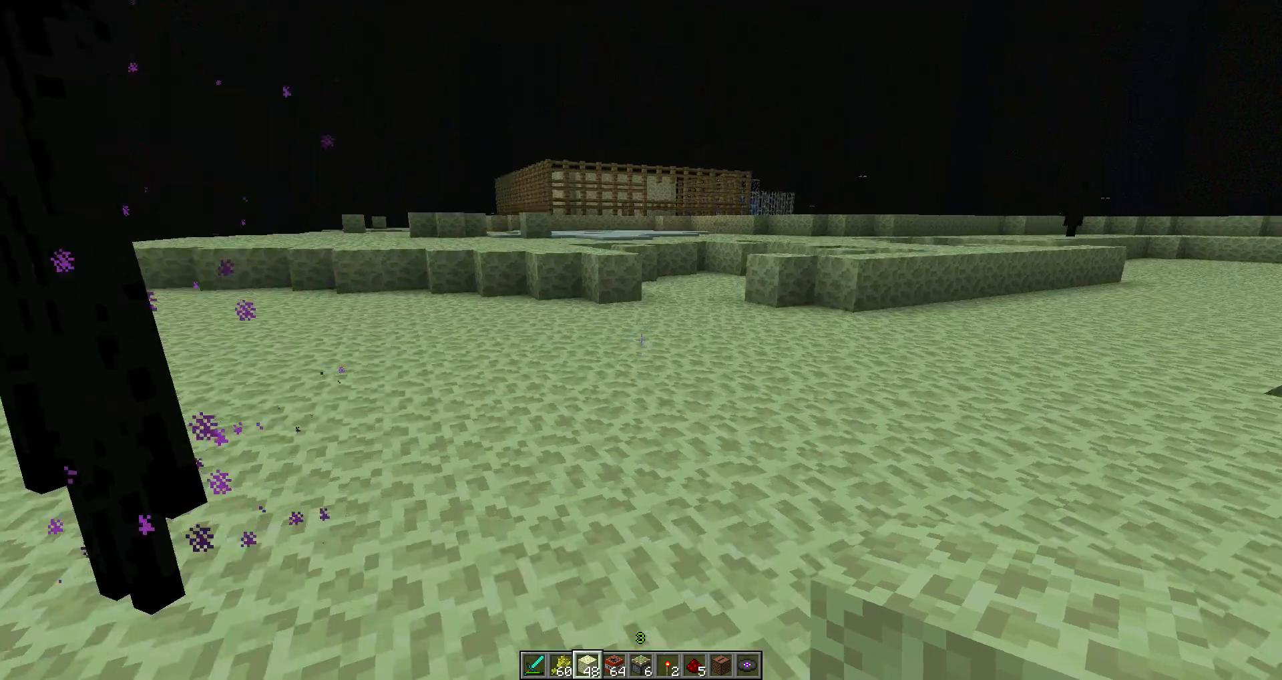
{"action": "mouse_move", "coordinate": [641, 339]}
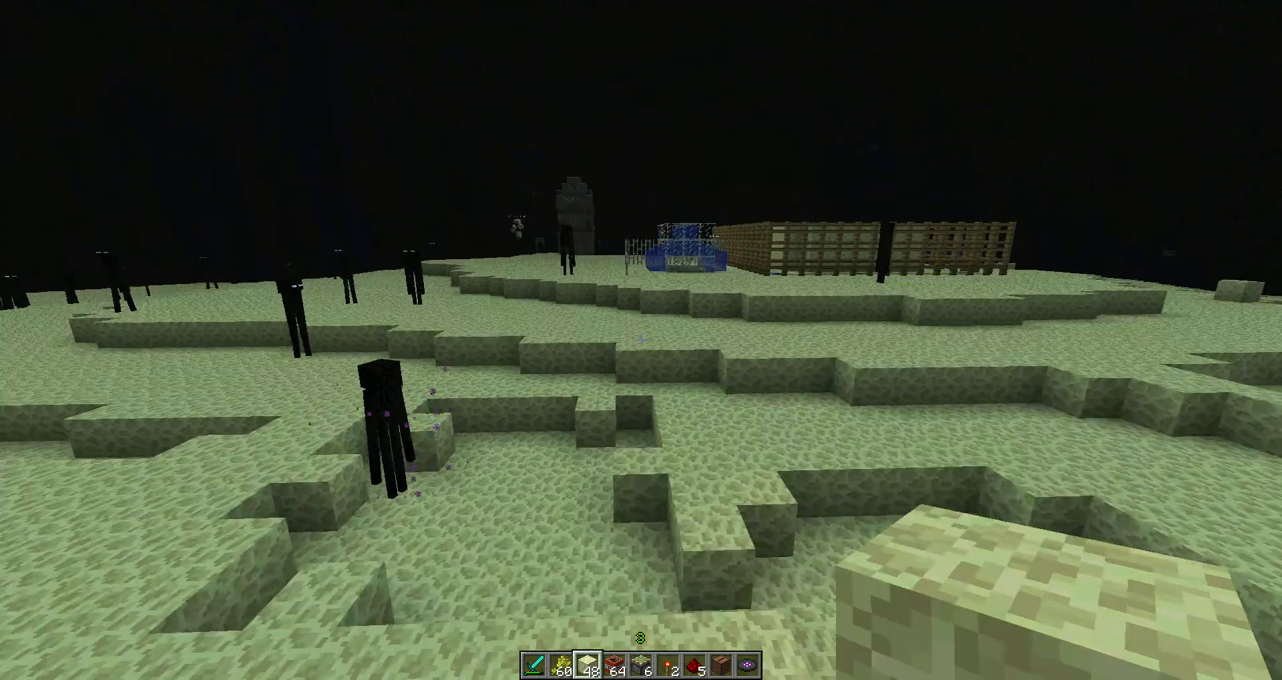
{"action": "mouse_move", "coordinate": [641, 339]}
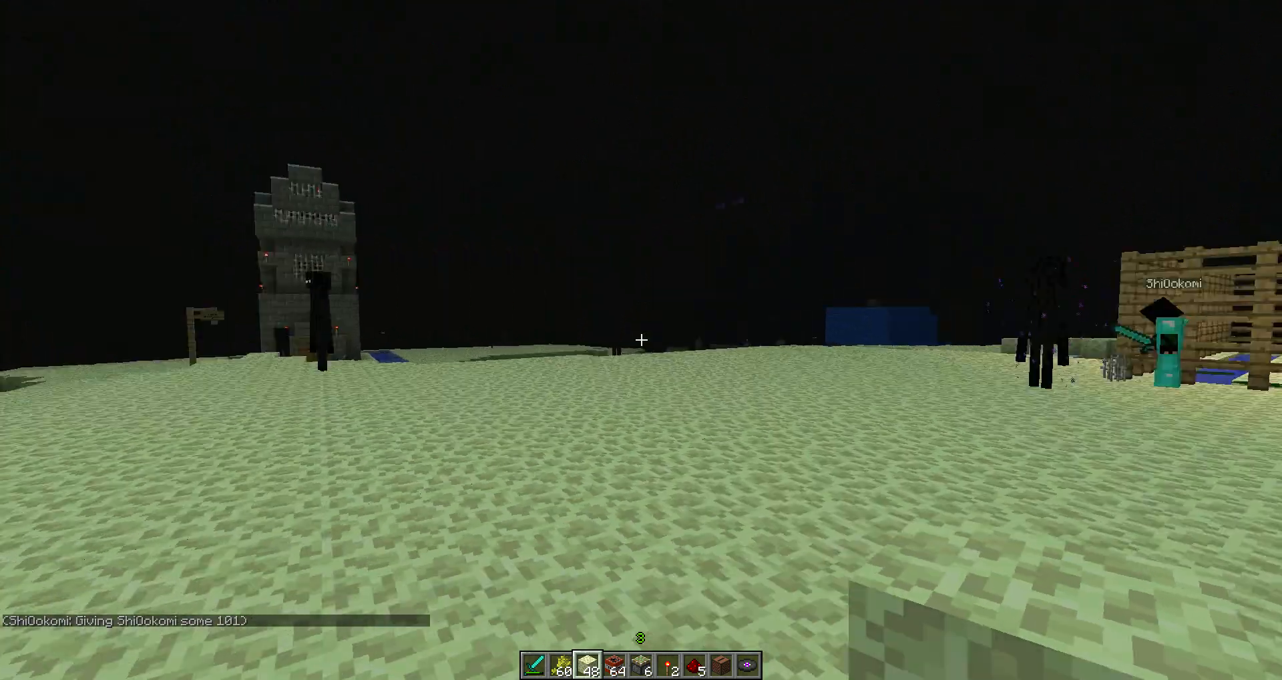
{"action": "mouse_move", "coordinate": [641, 341]}
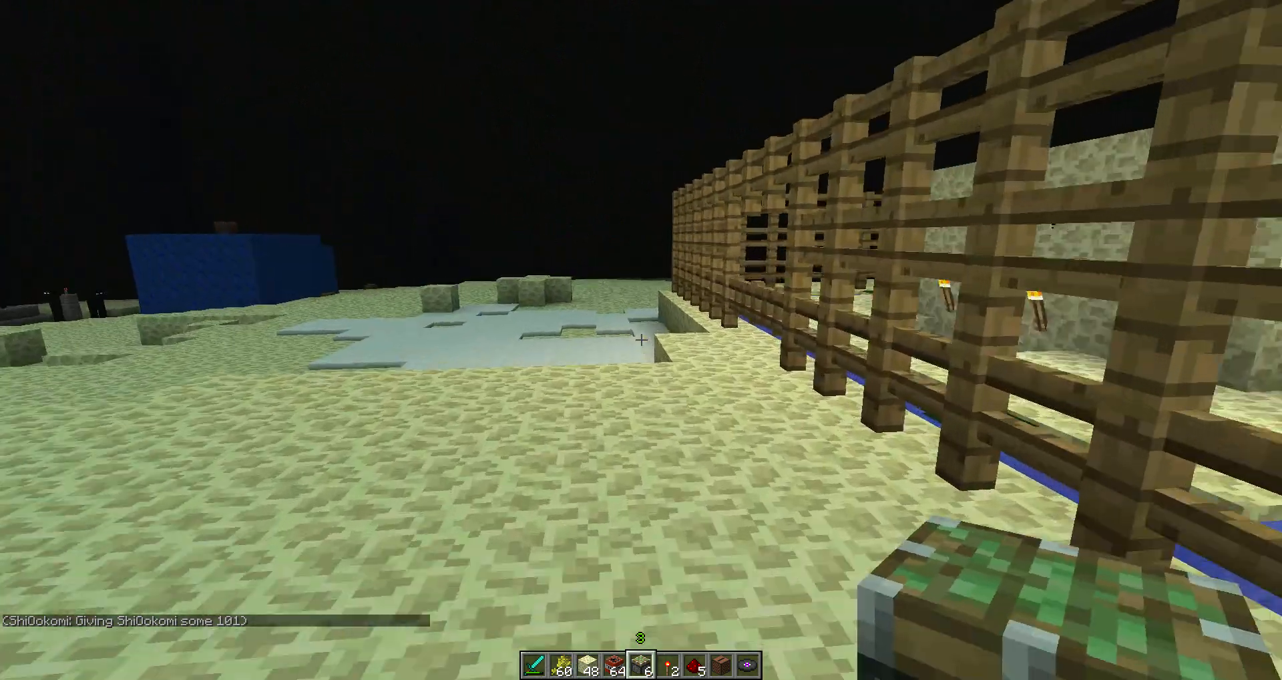
{"action": "mouse_move", "coordinate": [641, 334]}
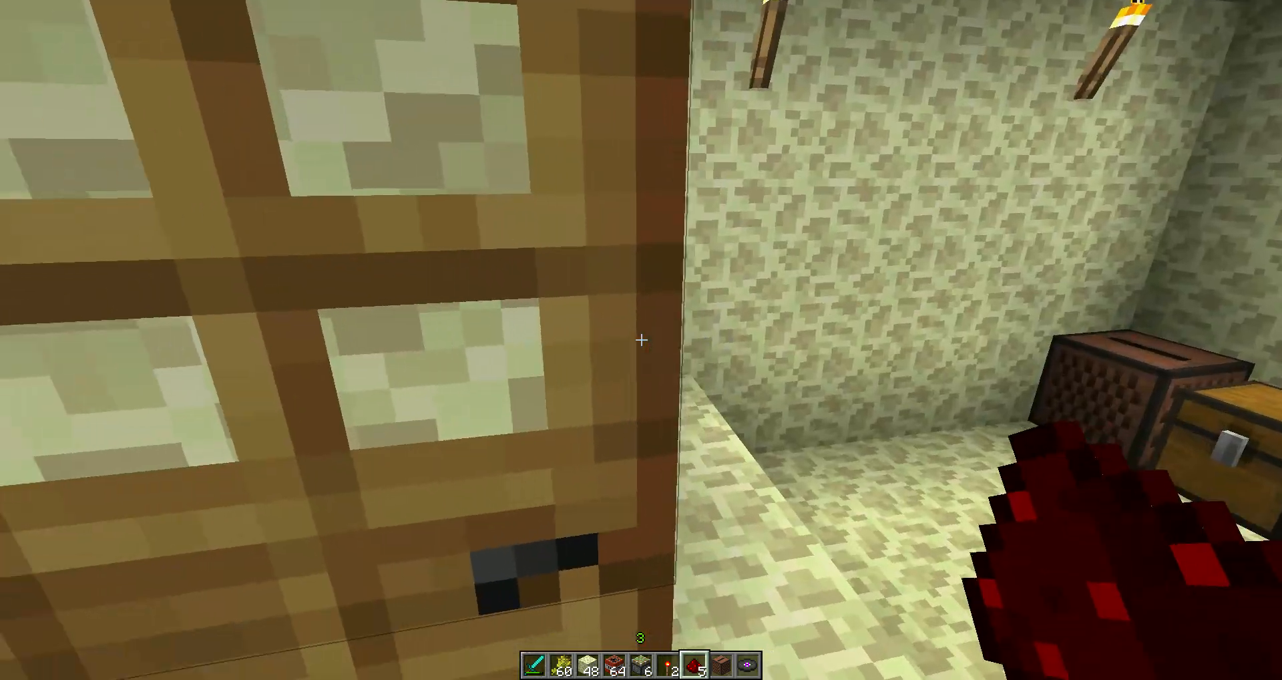
{"action": "mouse_move", "coordinate": [641, 339]}
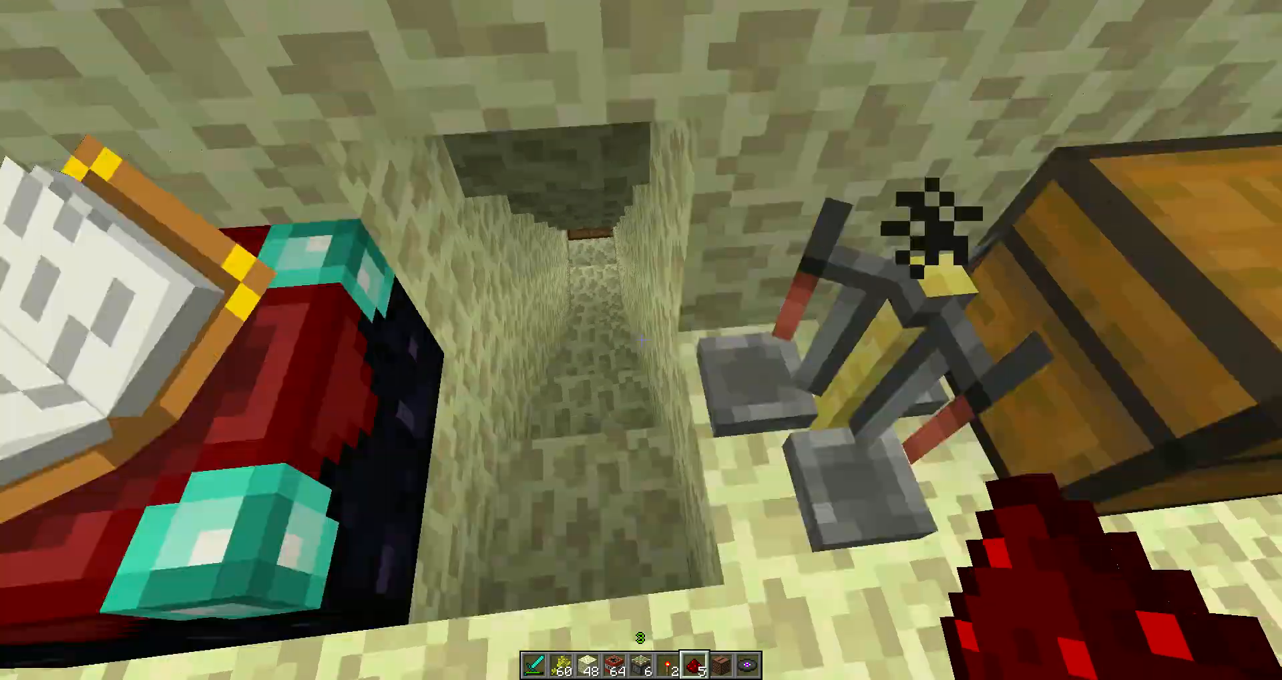
{"action": "mouse_move", "coordinate": [641, 339]}
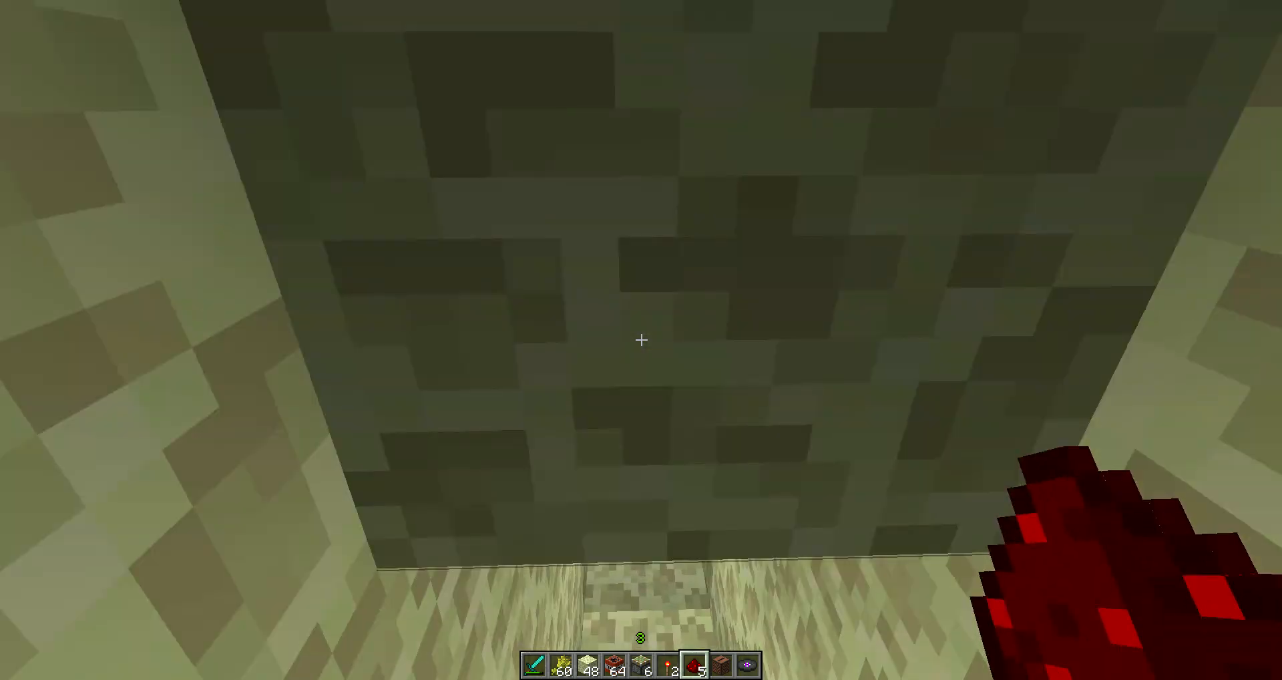
{"action": "mouse_move", "coordinate": [641, 339]}
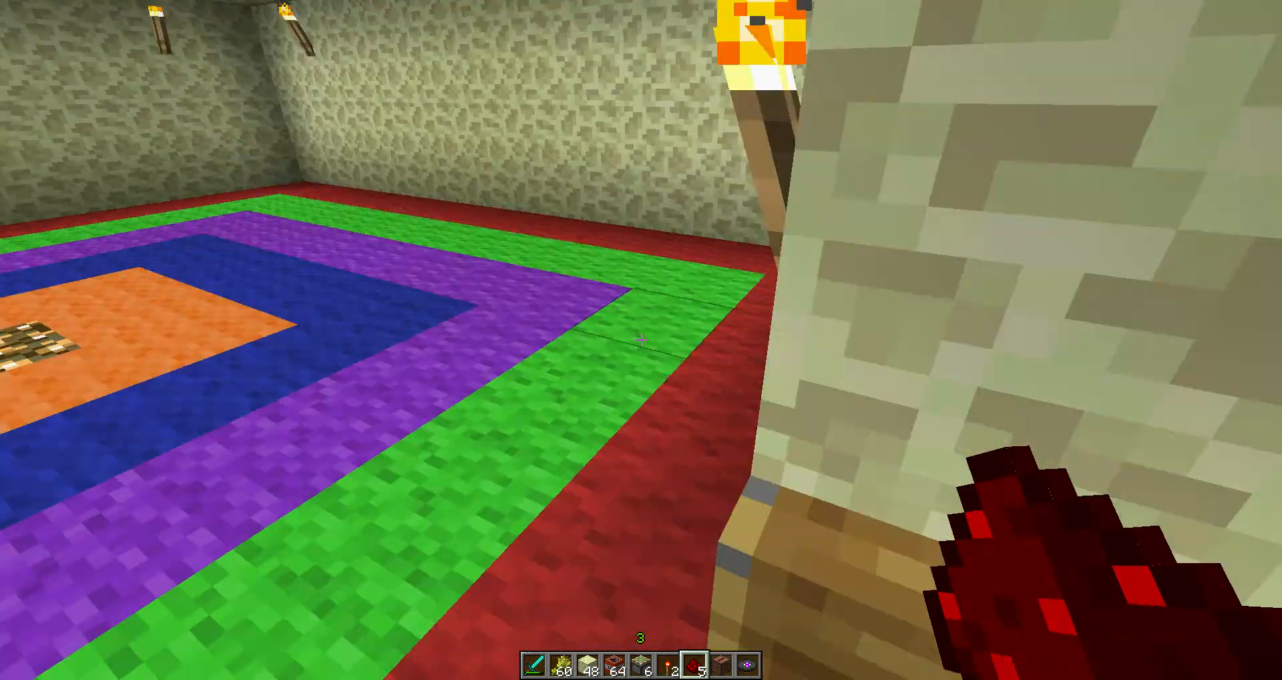
{"action": "mouse_move", "coordinate": [641, 339]}
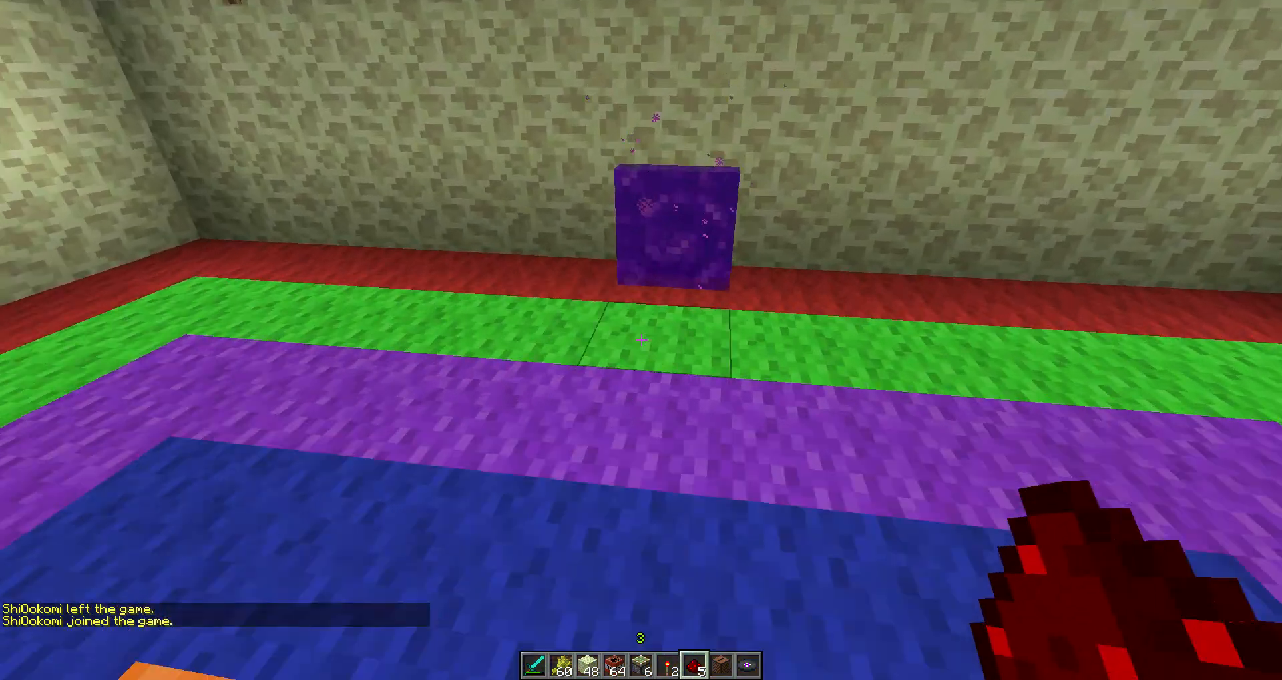
{"action": "mouse_move", "coordinate": [641, 339]}
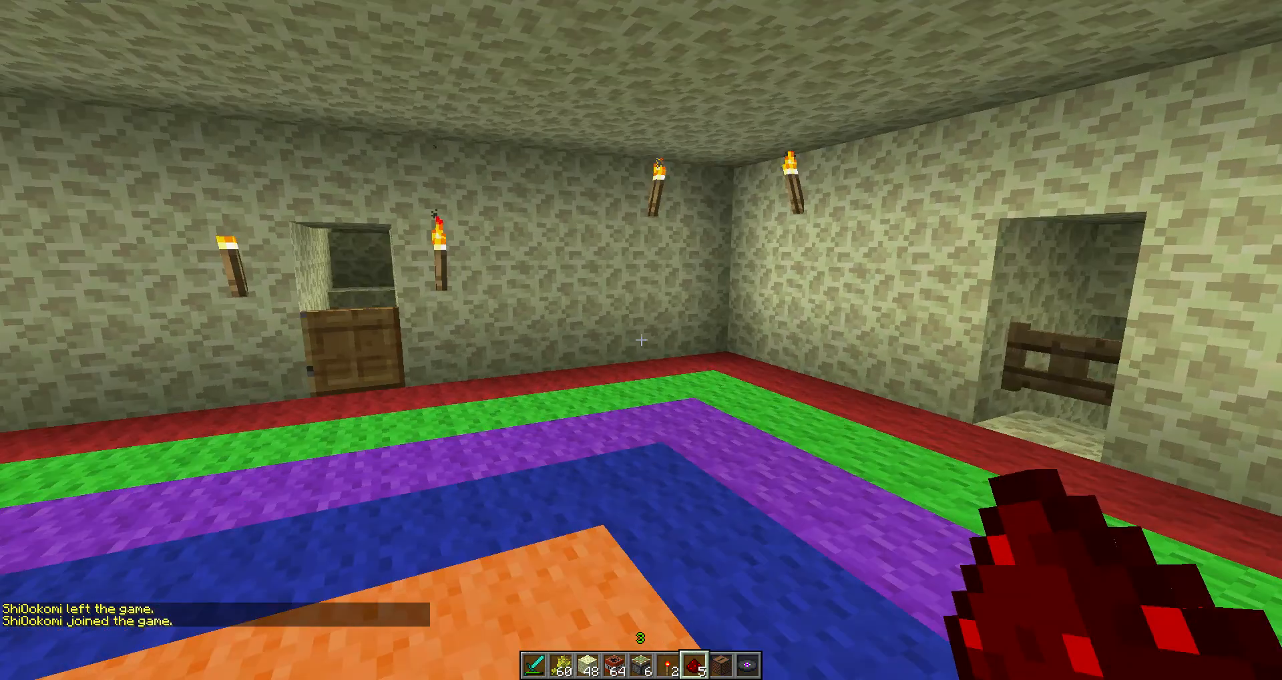
Leave the wool-floored world and return to the title screen
{"action": "key", "text": "Escape"}
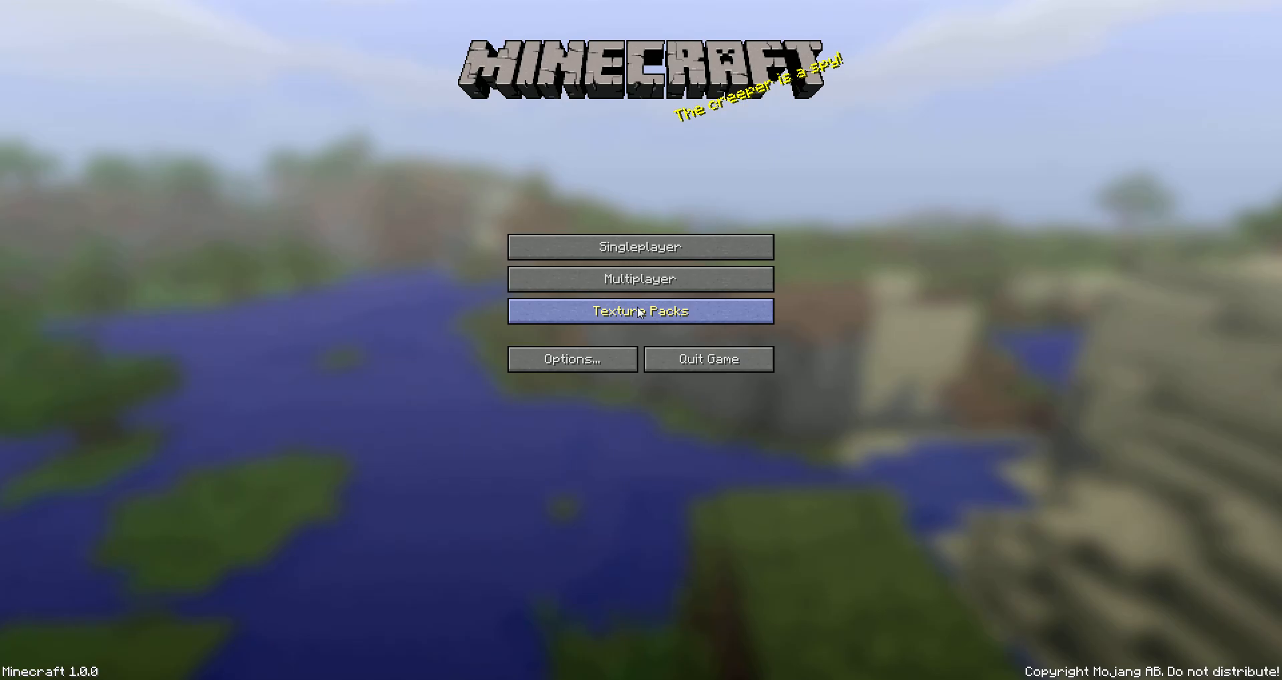
Create a new singleplayer world named 'Ifnhewejirfn' in Creative mode and start generating it
{"action": "left_click", "coordinate": [640, 246]}
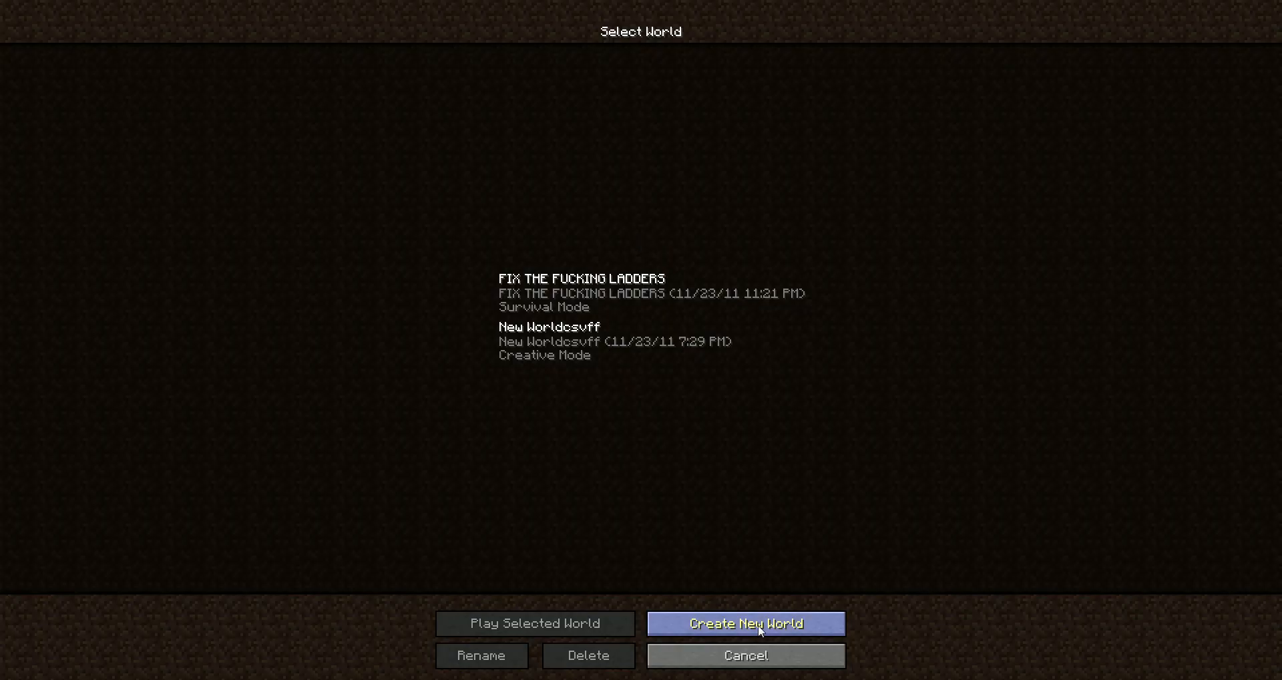
{"action": "left_click", "coordinate": [744, 622]}
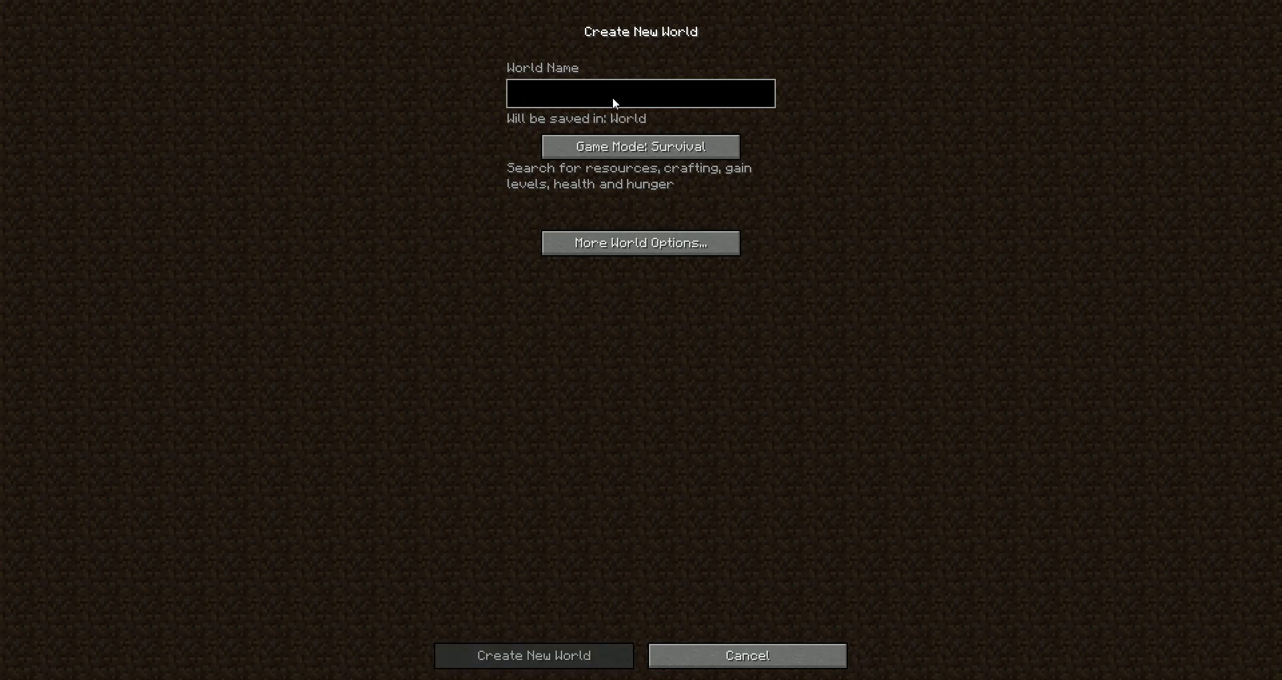
{"action": "type", "text": "Ifnhewejirfn"}
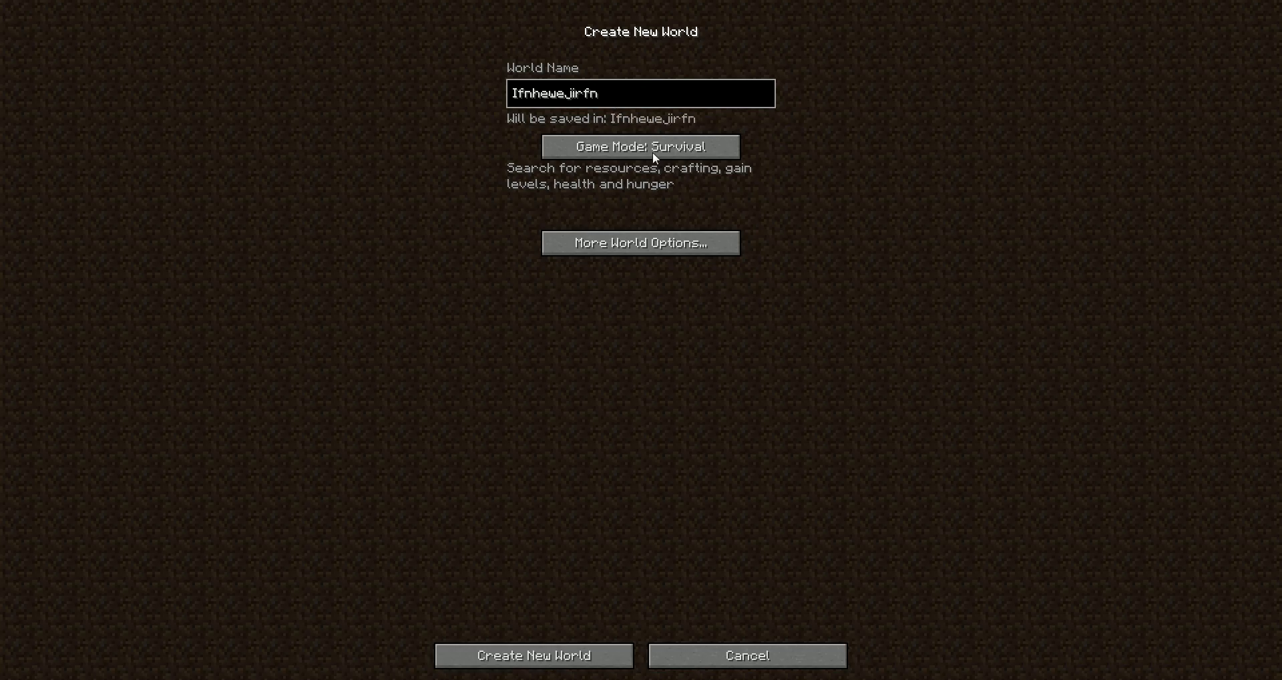
{"action": "mouse_move", "coordinate": [653, 196]}
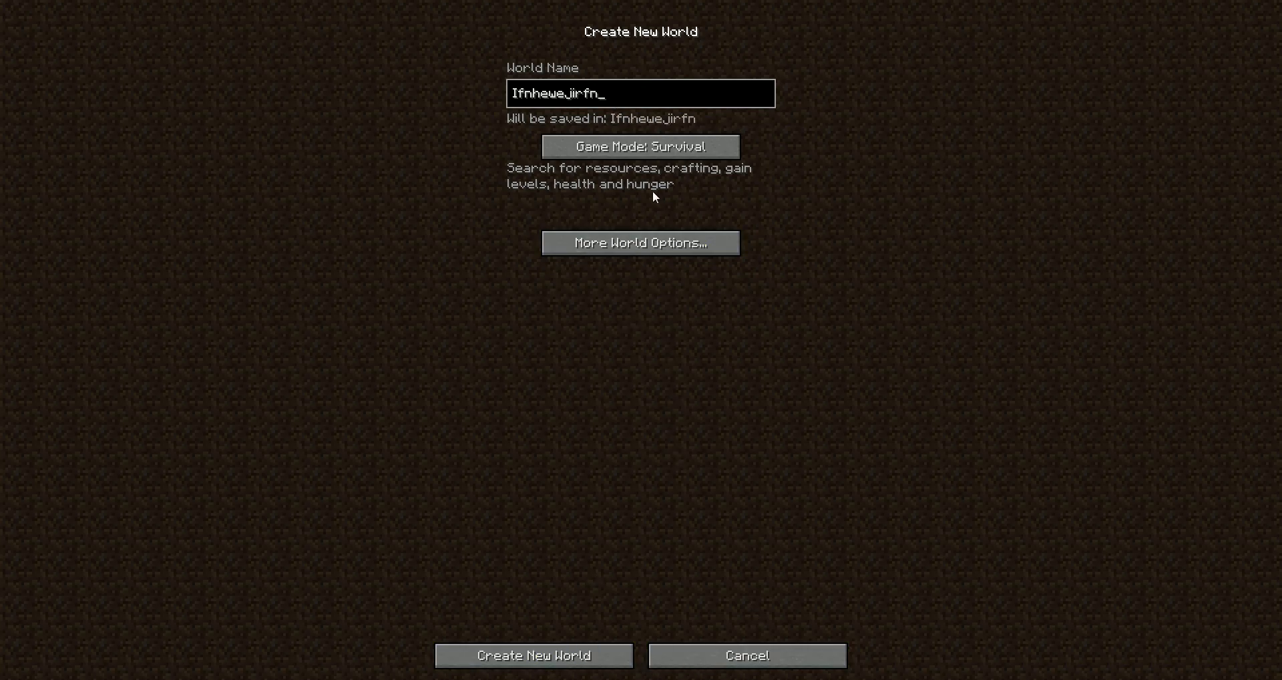
{"action": "left_click", "coordinate": [639, 147]}
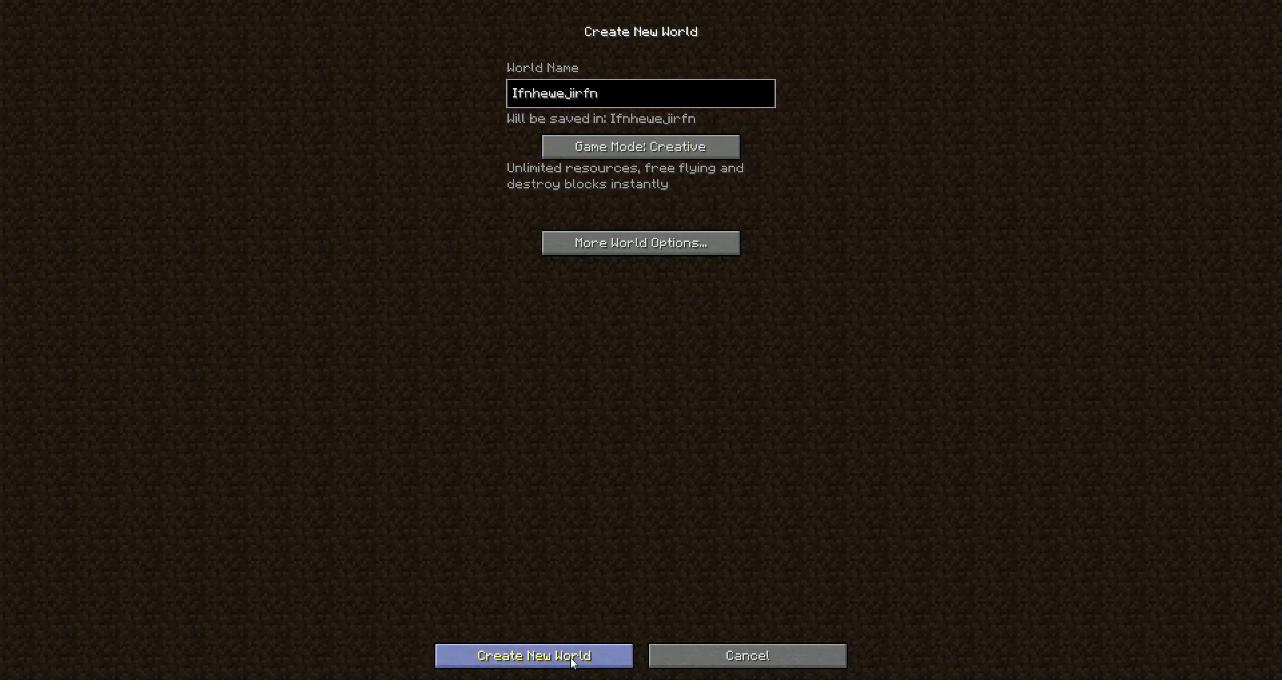
{"action": "left_click", "coordinate": [533, 656]}
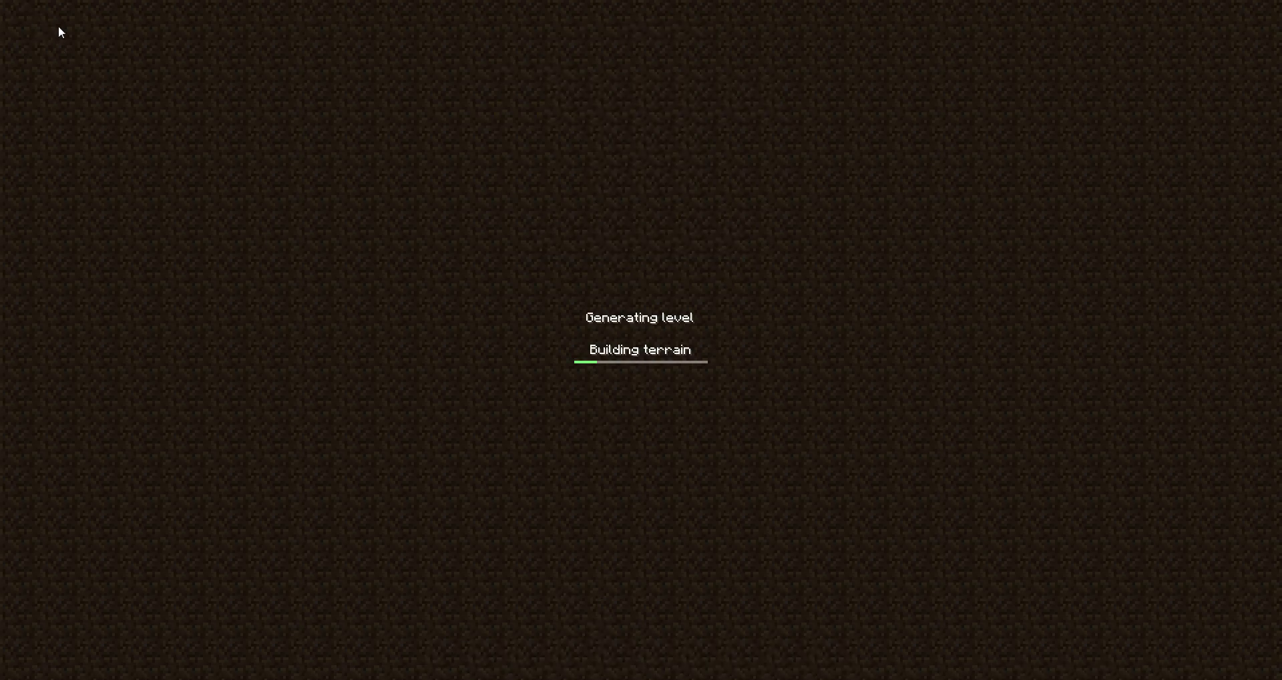
{"action": "mouse_move", "coordinate": [147, 202]}
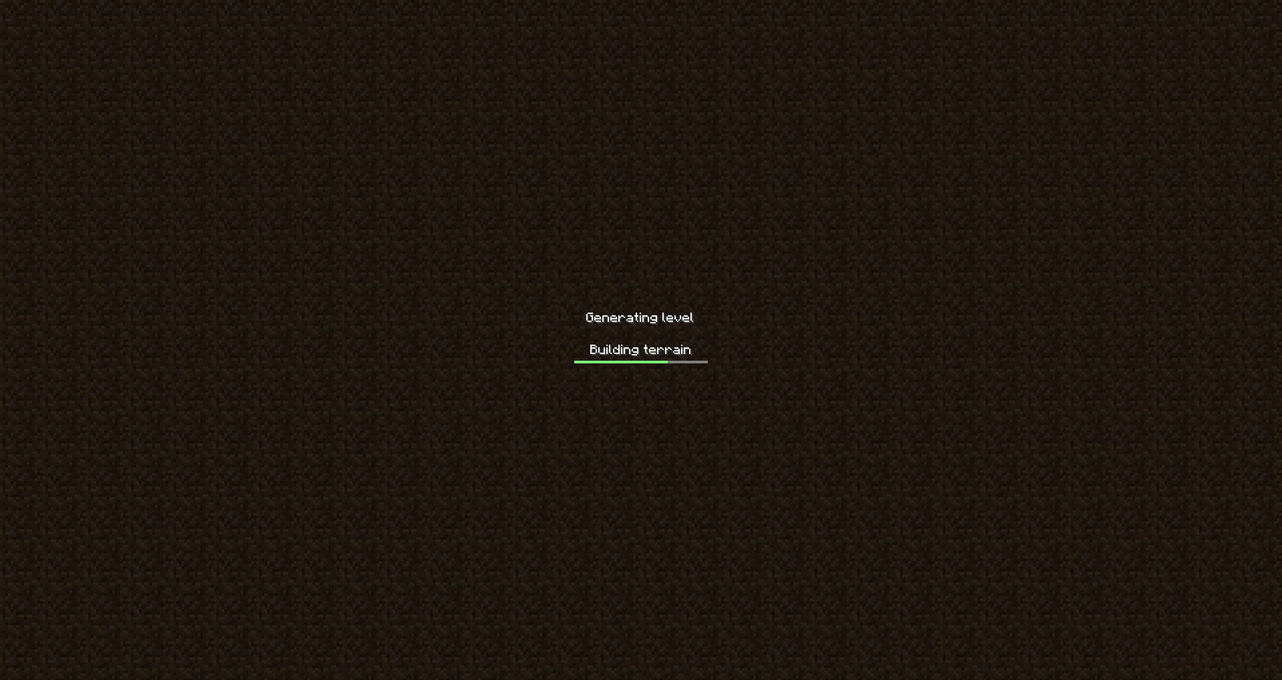
{"action": "mouse_move", "coordinate": [425, 637]}
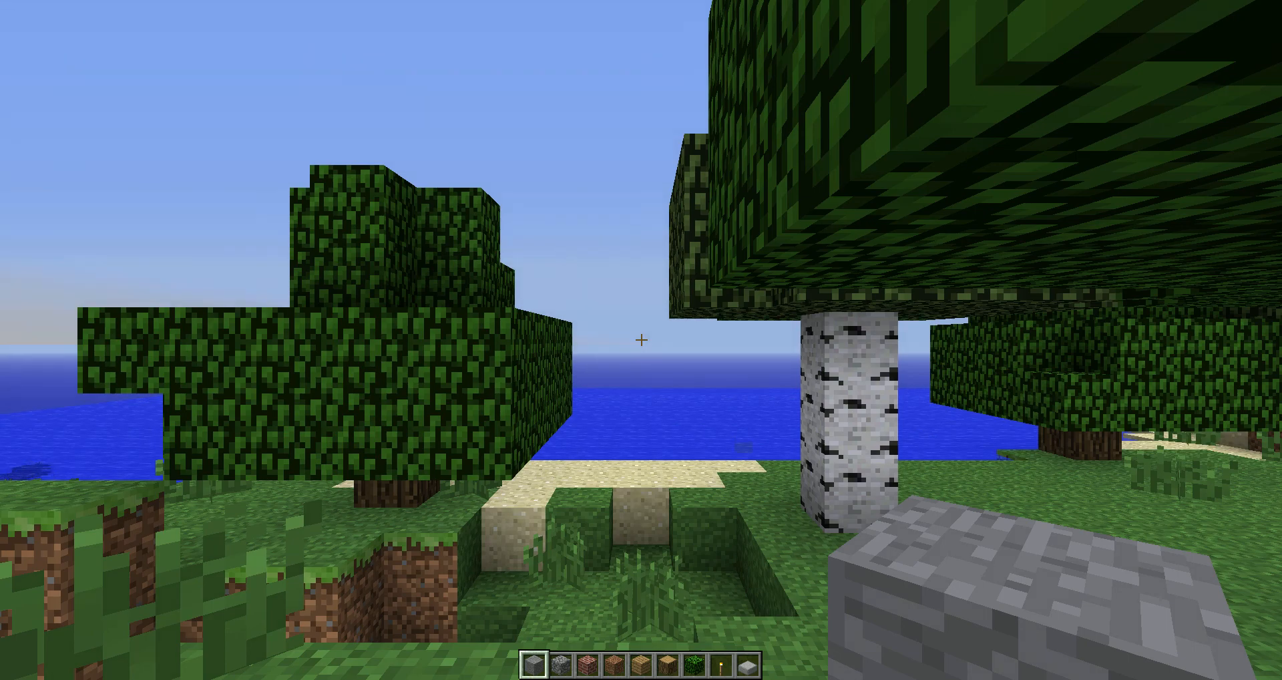
{"action": "mouse_move", "coordinate": [641, 339]}
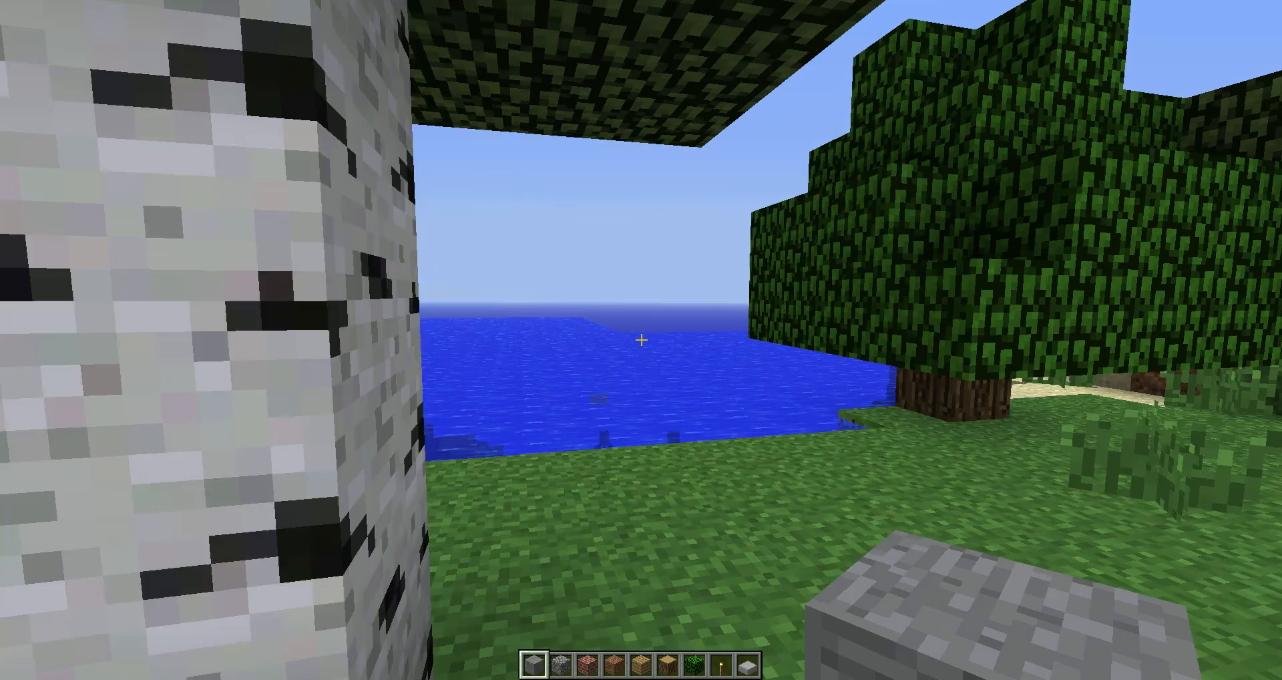
{"action": "mouse_move", "coordinate": [641, 339]}
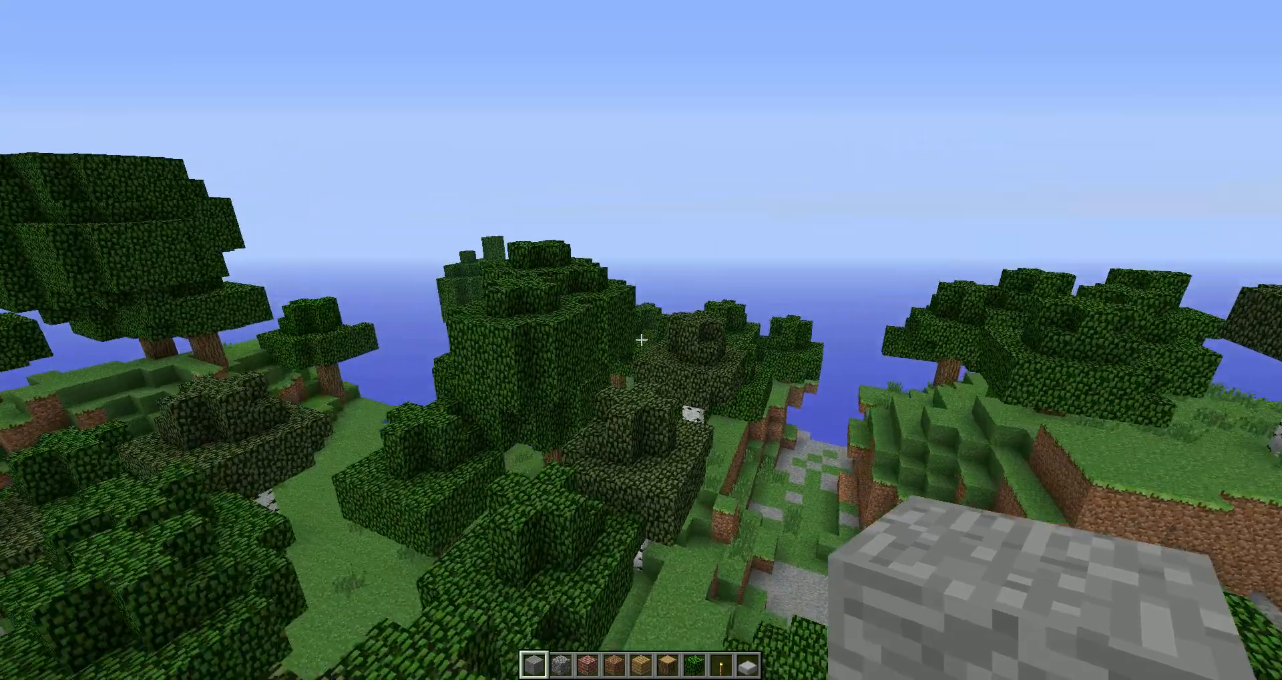
{"action": "mouse_move", "coordinate": [642, 340]}
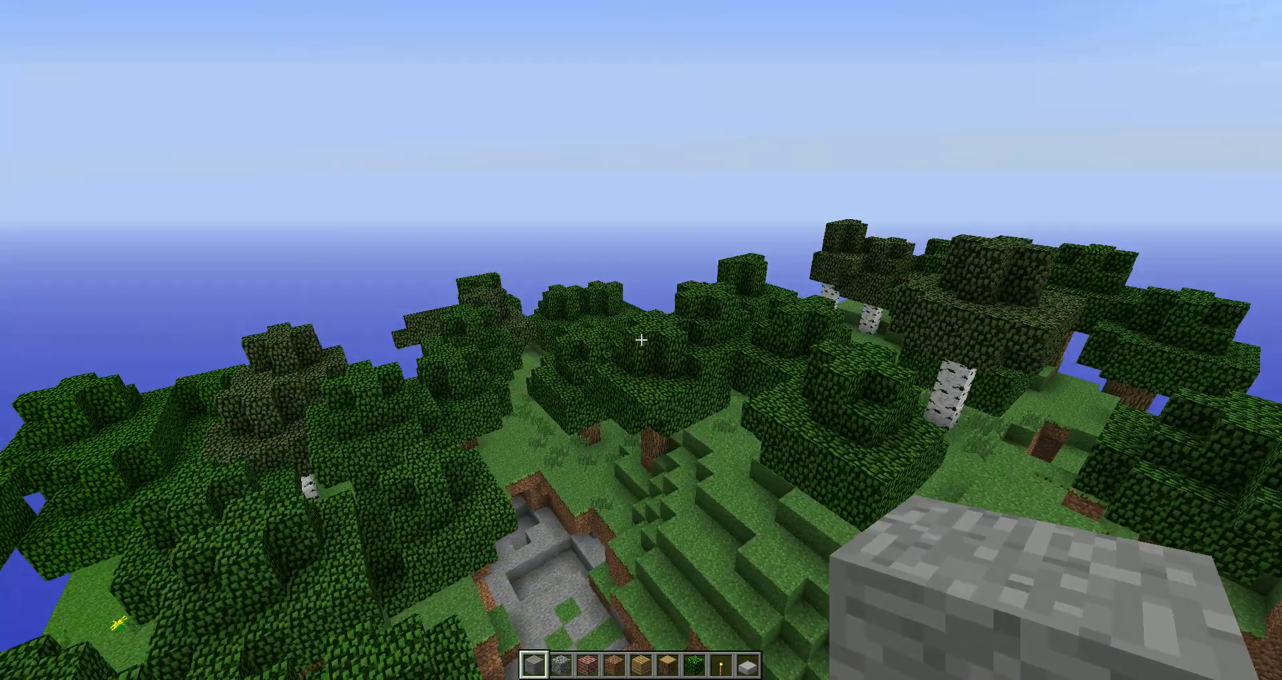
{"action": "mouse_move", "coordinate": [641, 339]}
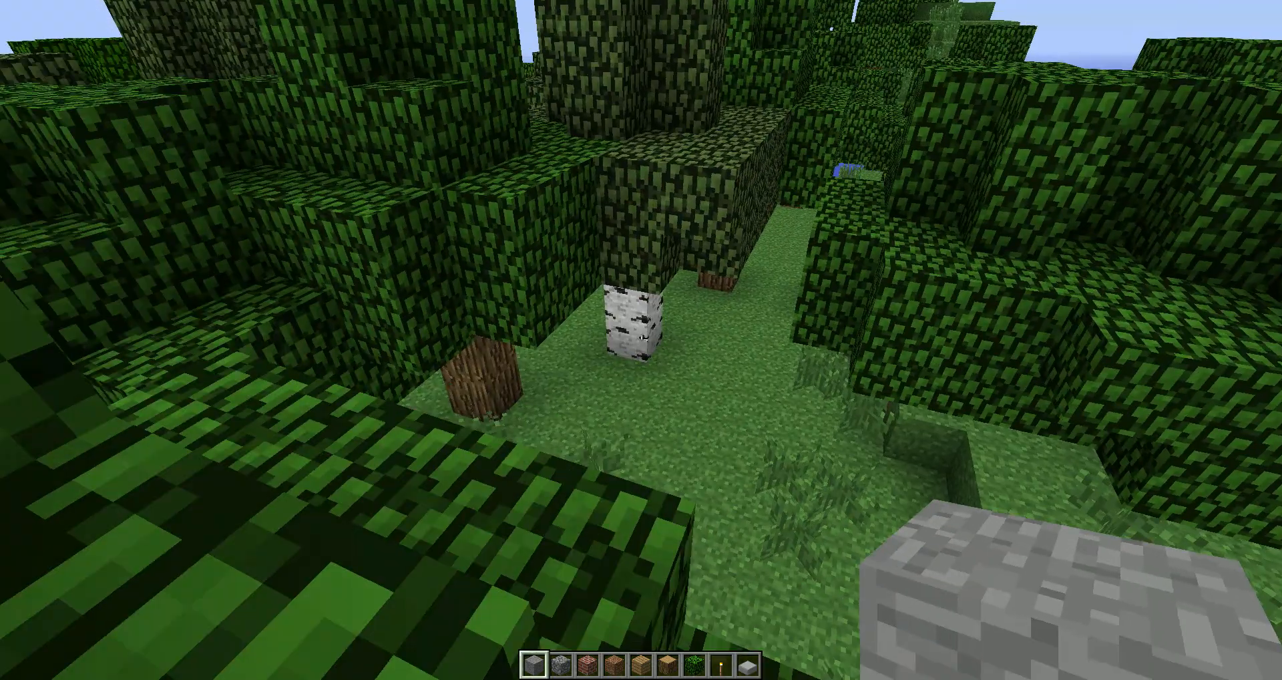
{"action": "mouse_move", "coordinate": [641, 327]}
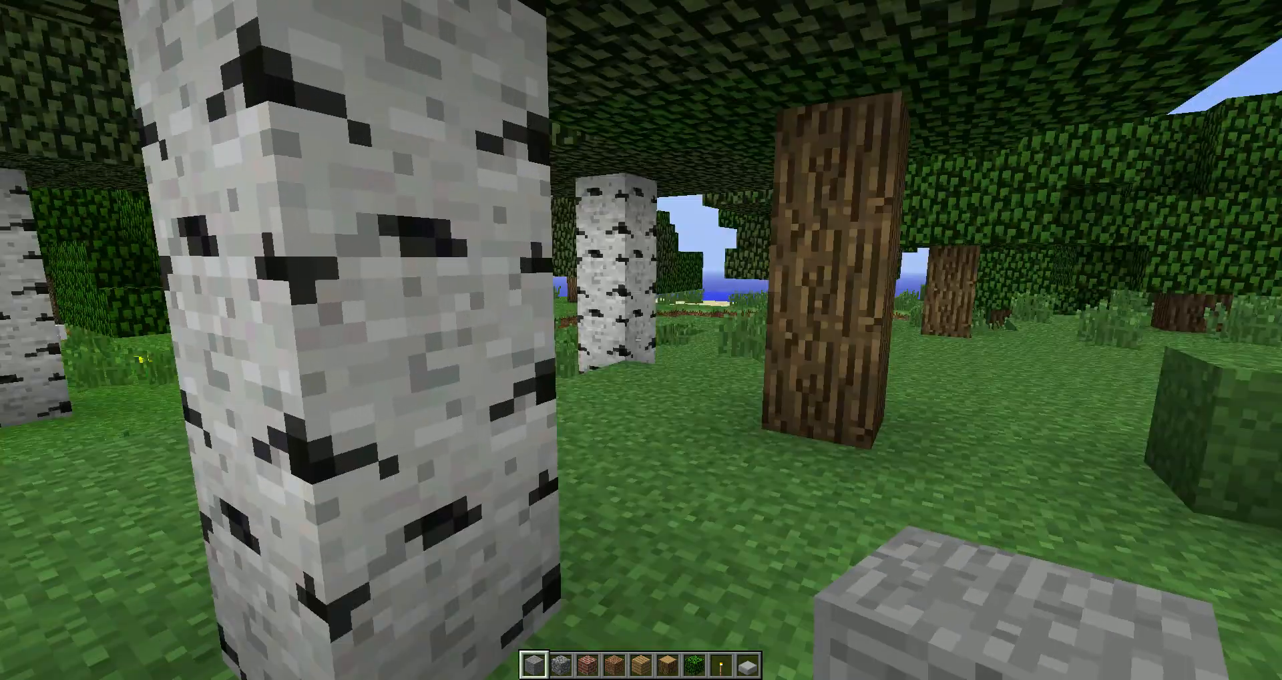
{"action": "mouse_move", "coordinate": [641, 339]}
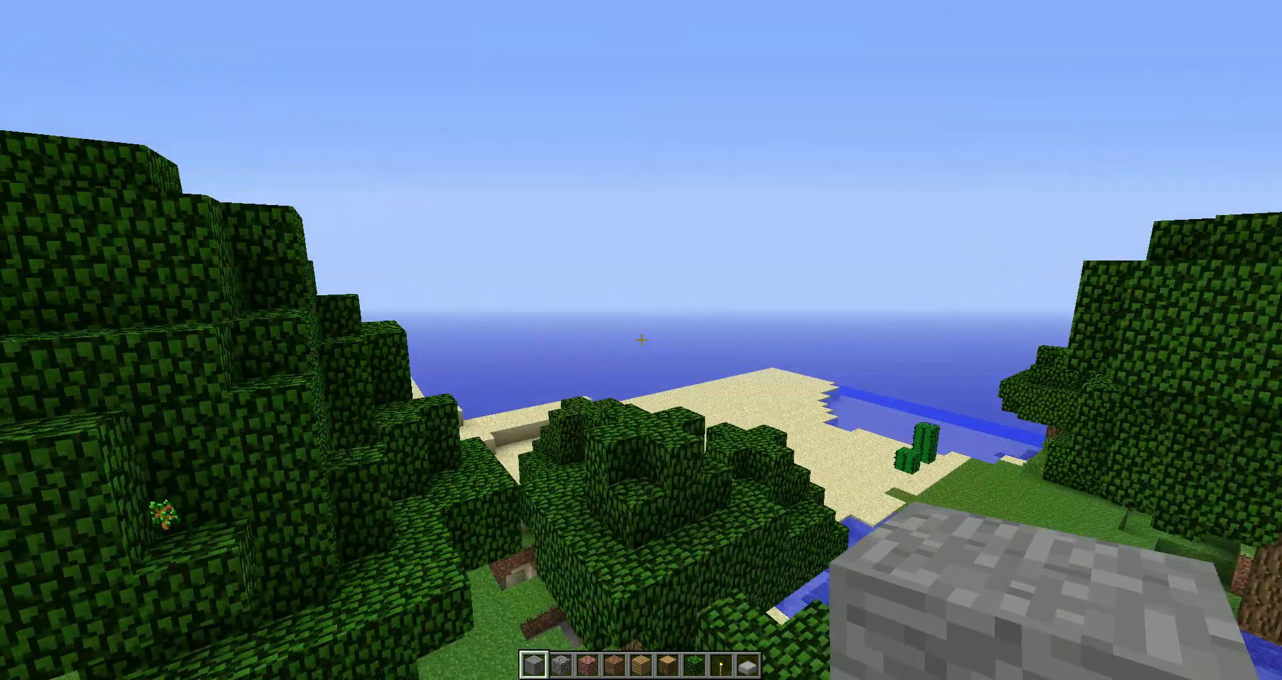
{"action": "mouse_move", "coordinate": [641, 340]}
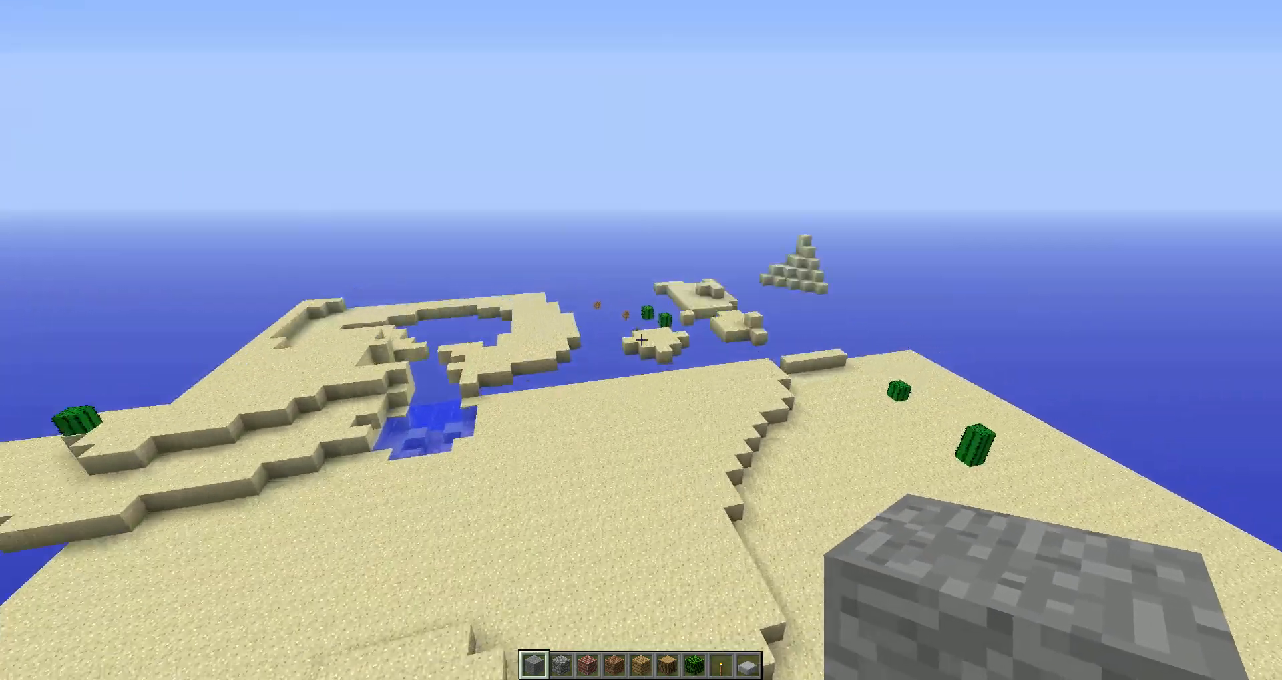
{"action": "mouse_move", "coordinate": [641, 339]}
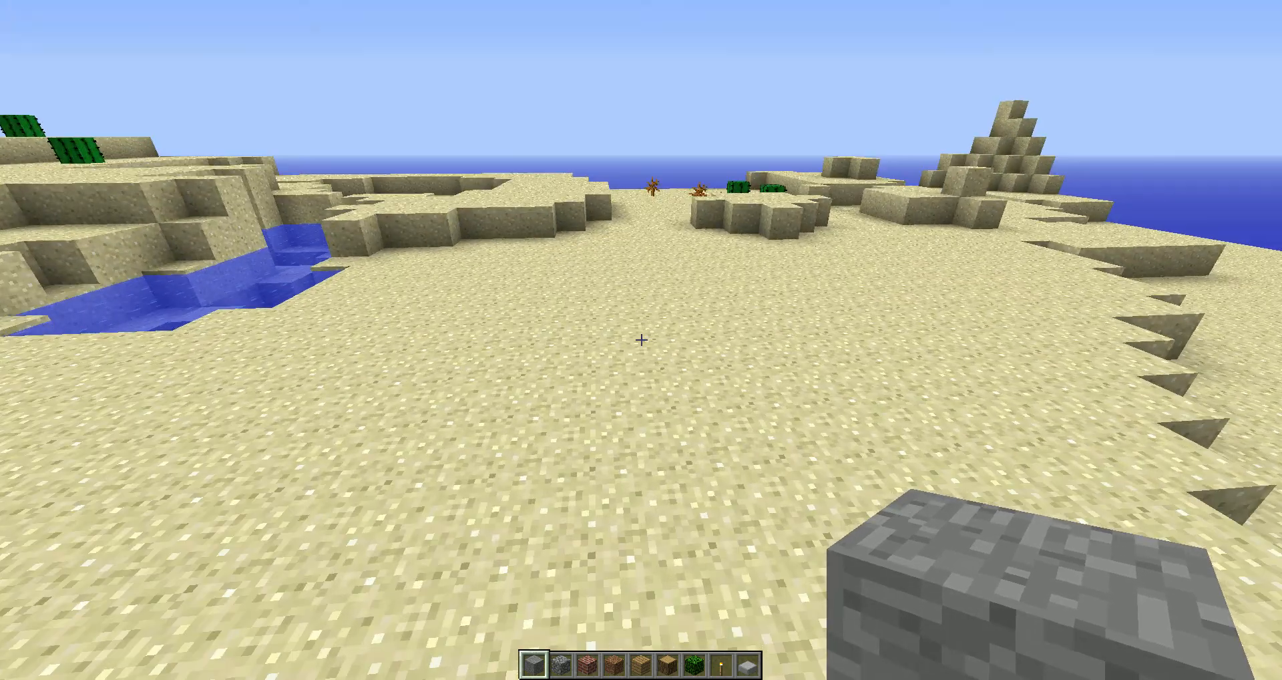
Drag the Sound slider down to 8% in Options, keeping difficulty Peaceful, and leave Options open
{"action": "key", "text": "Escape"}
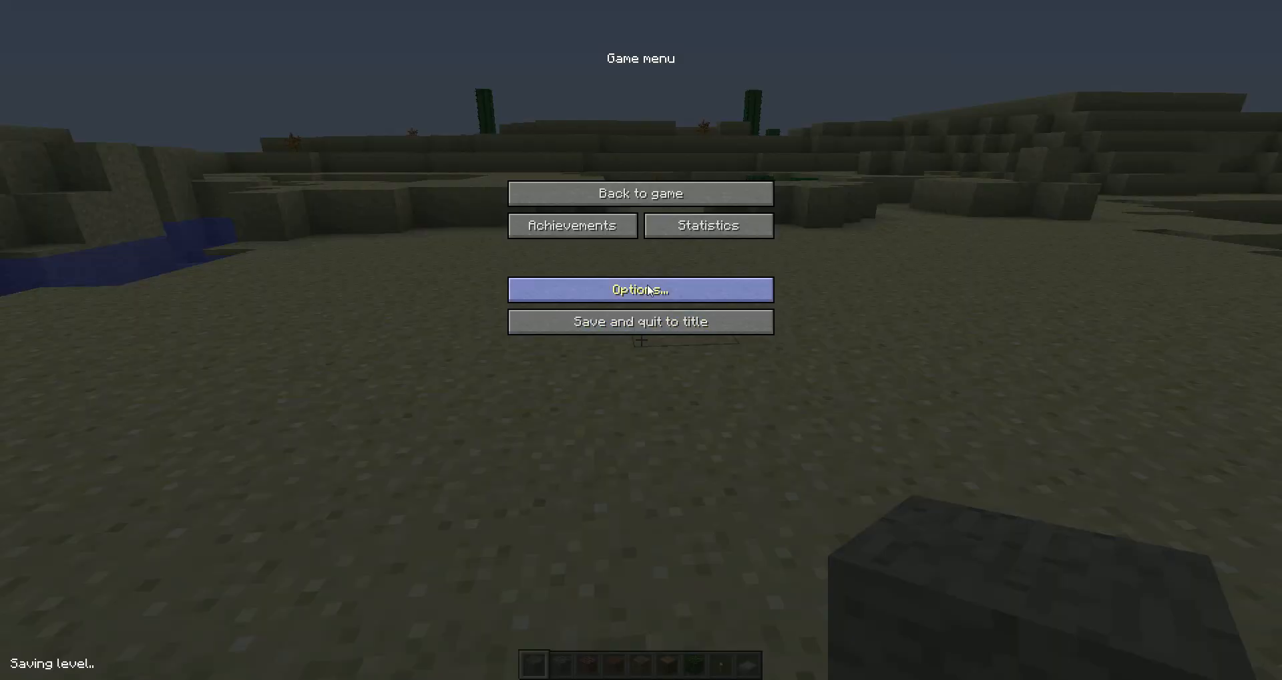
{"action": "left_click", "coordinate": [639, 289]}
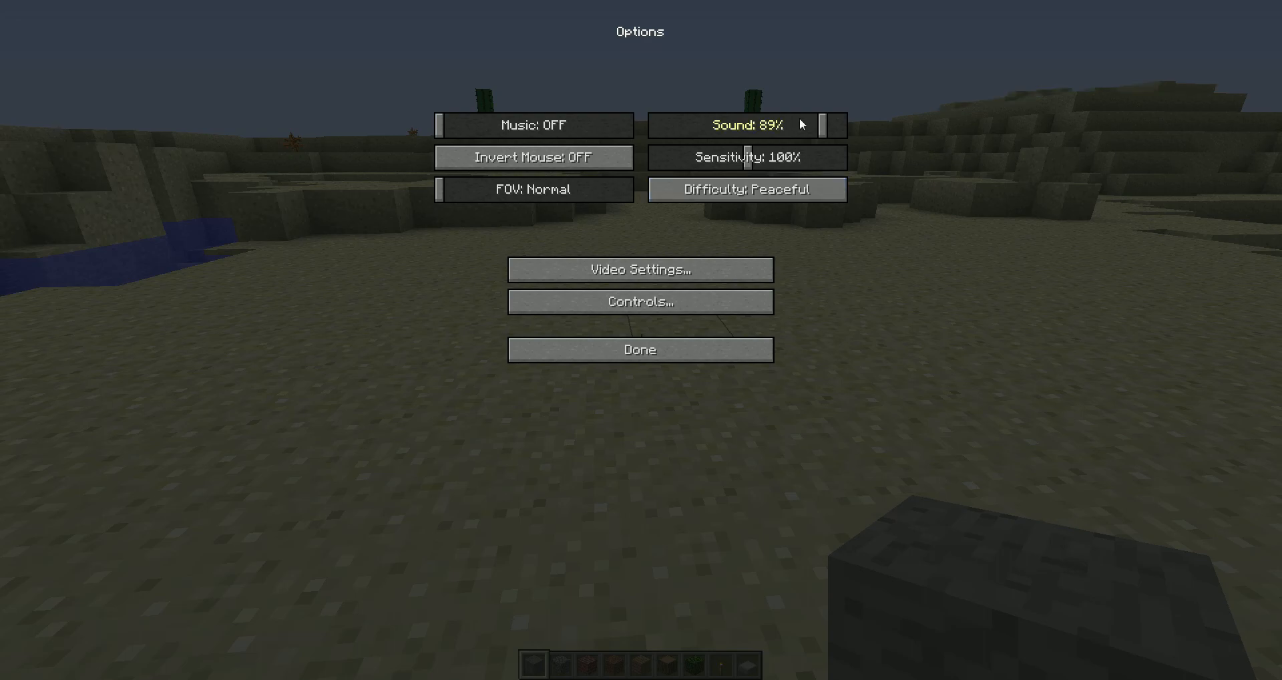
{"action": "left_click_drag", "start_coordinate": [805, 124], "coordinate": [769, 124]}
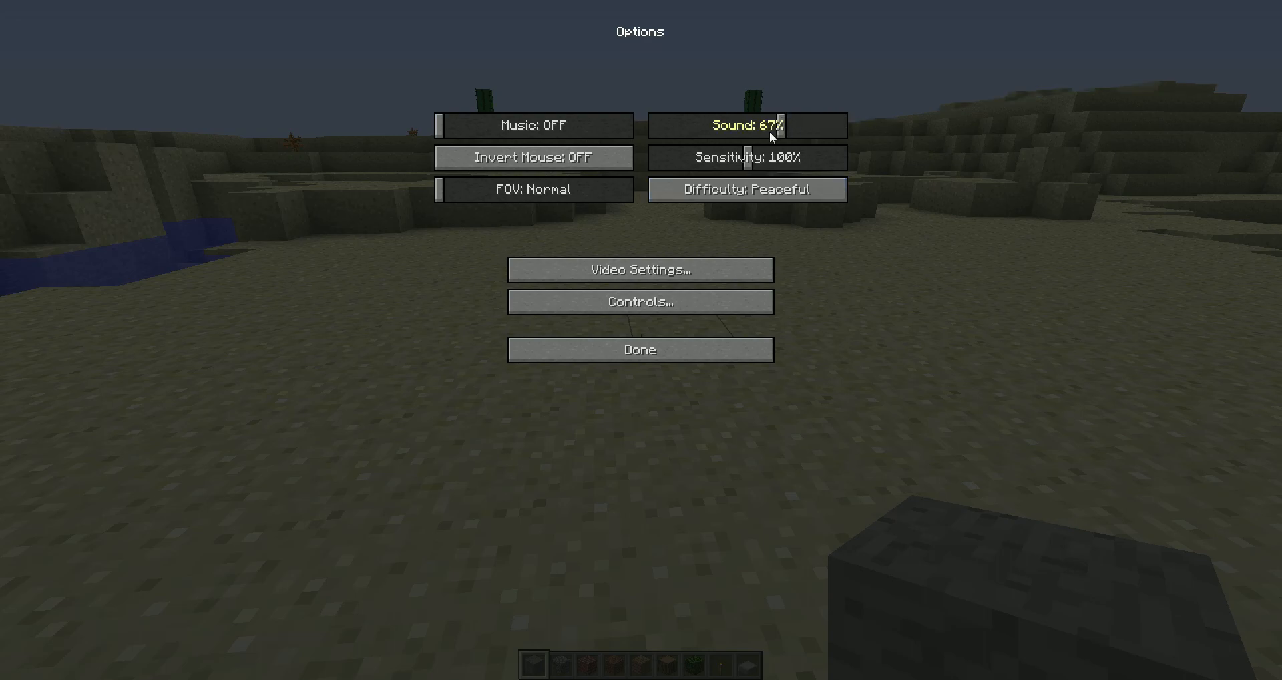
{"action": "left_click_drag", "start_coordinate": [775, 125], "coordinate": [664, 126]}
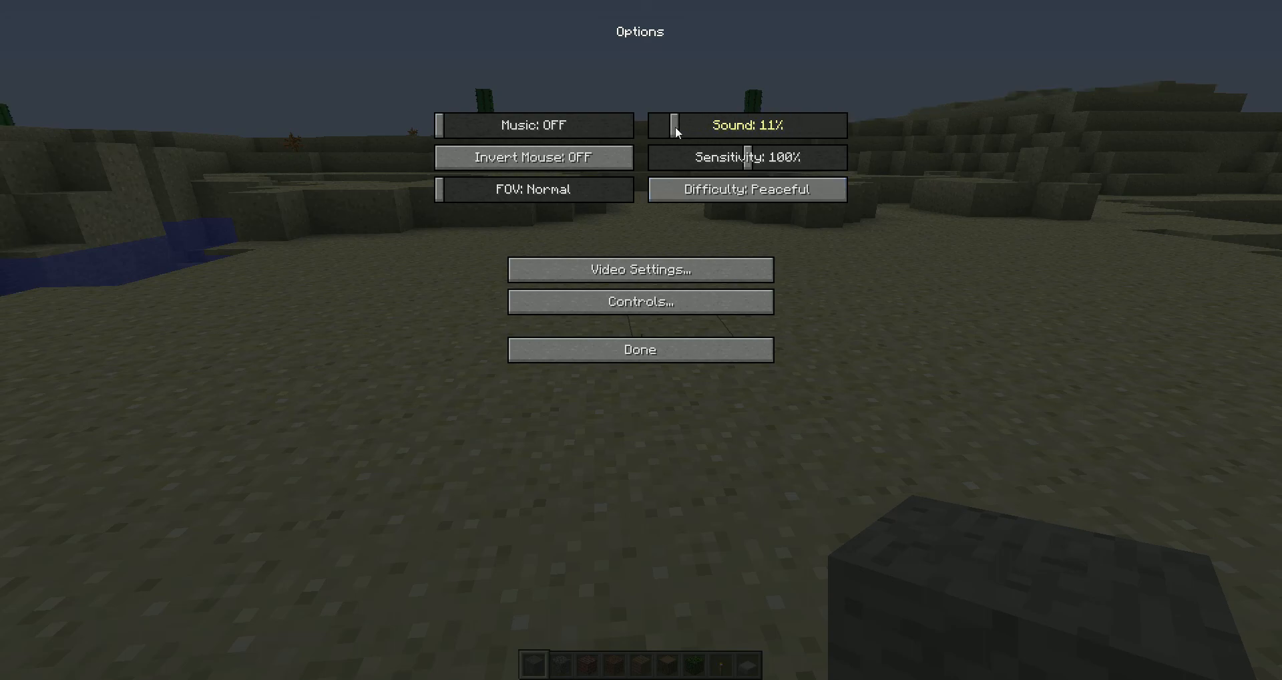
{"action": "left_click_drag", "start_coordinate": [675, 125], "coordinate": [664, 126]}
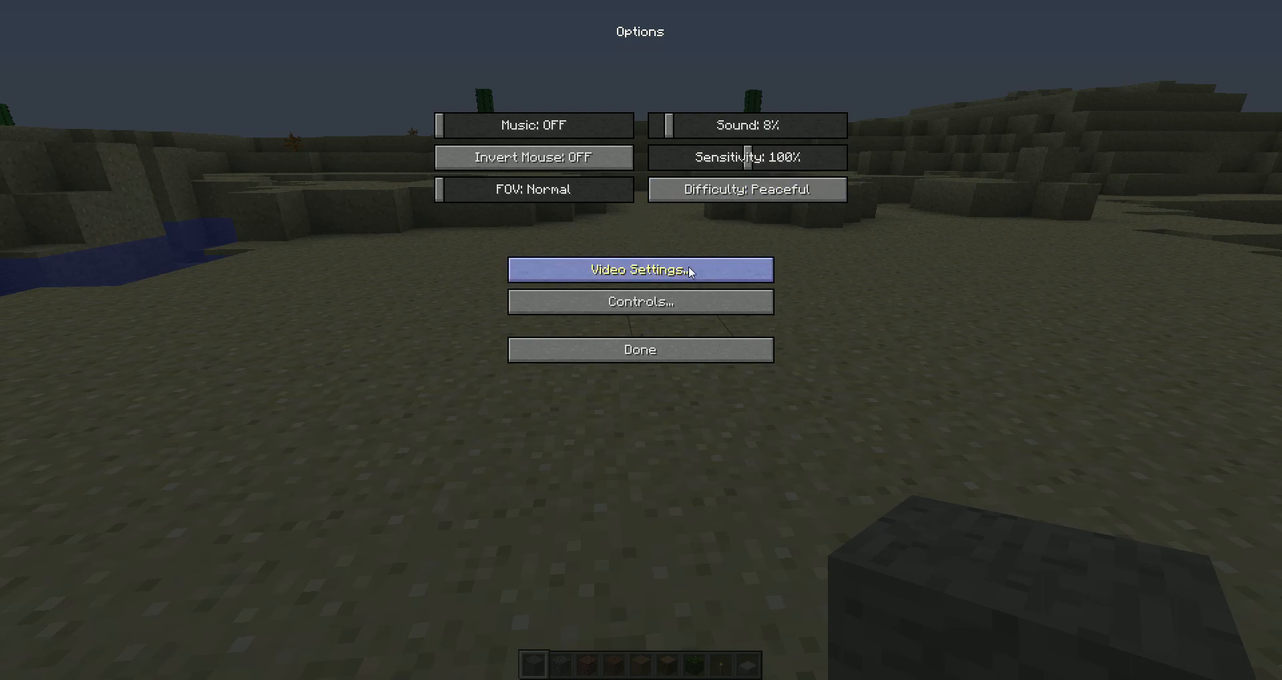
{"action": "left_click", "coordinate": [640, 350]}
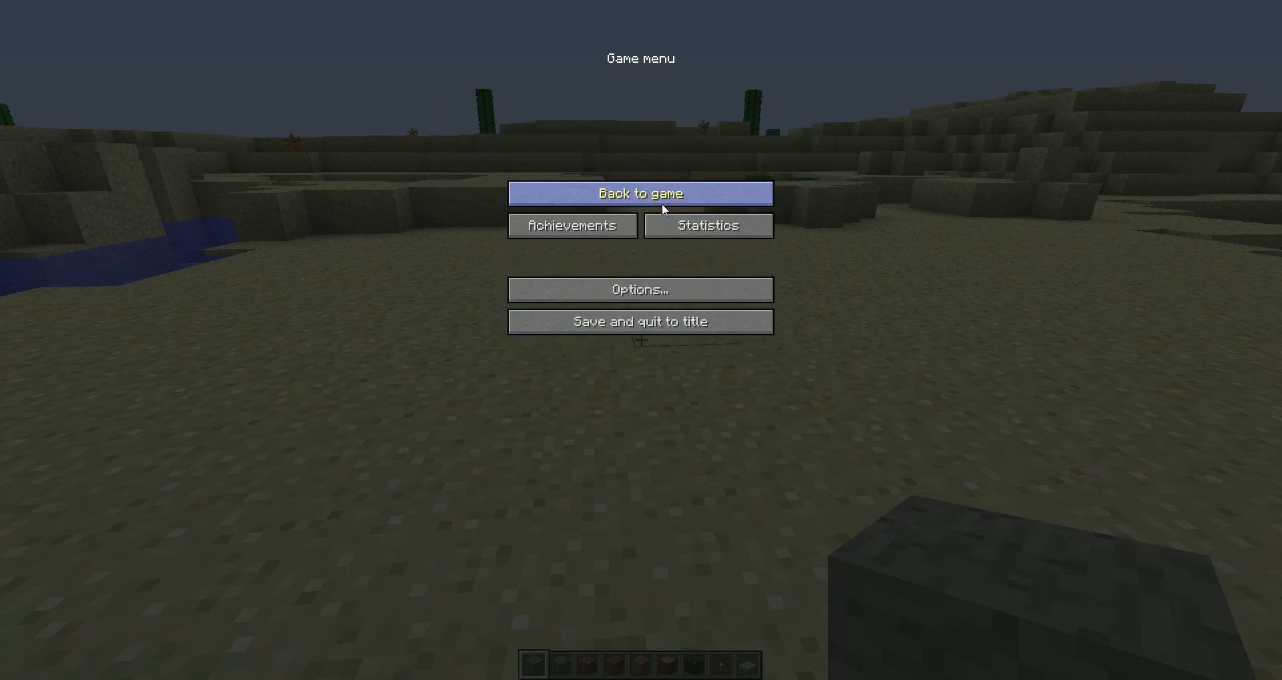
{"action": "left_click", "coordinate": [639, 288]}
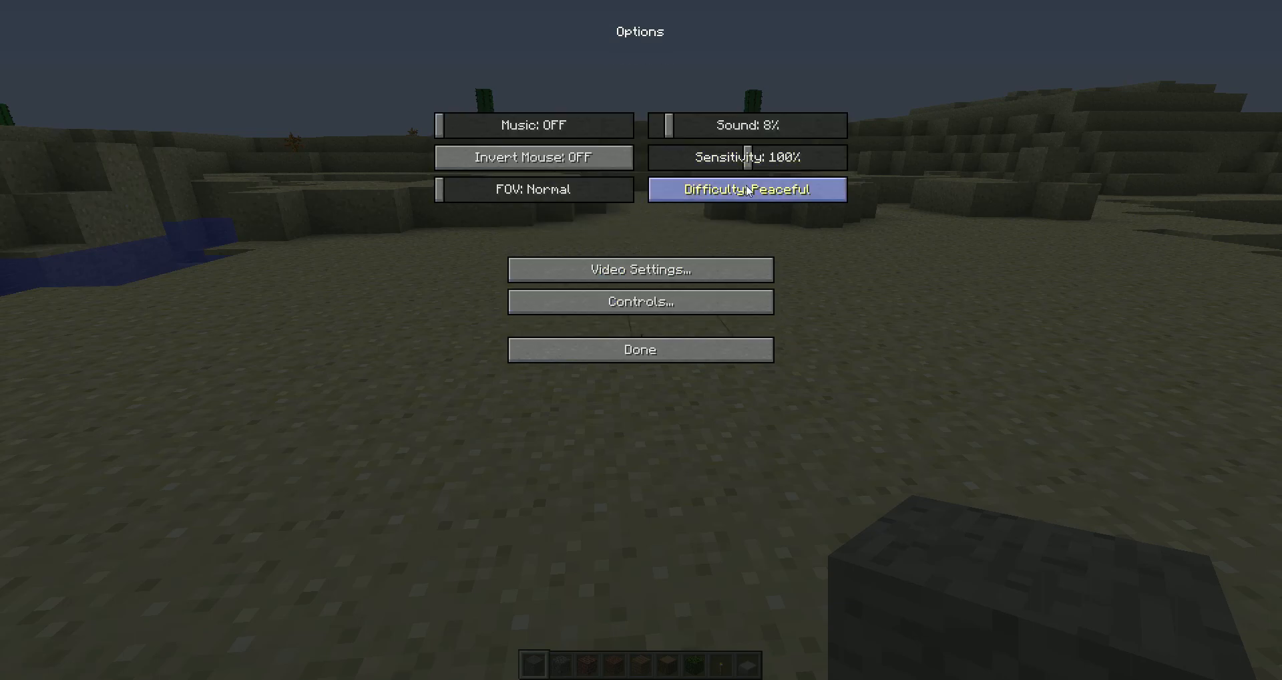
{"action": "mouse_move", "coordinate": [640, 301]}
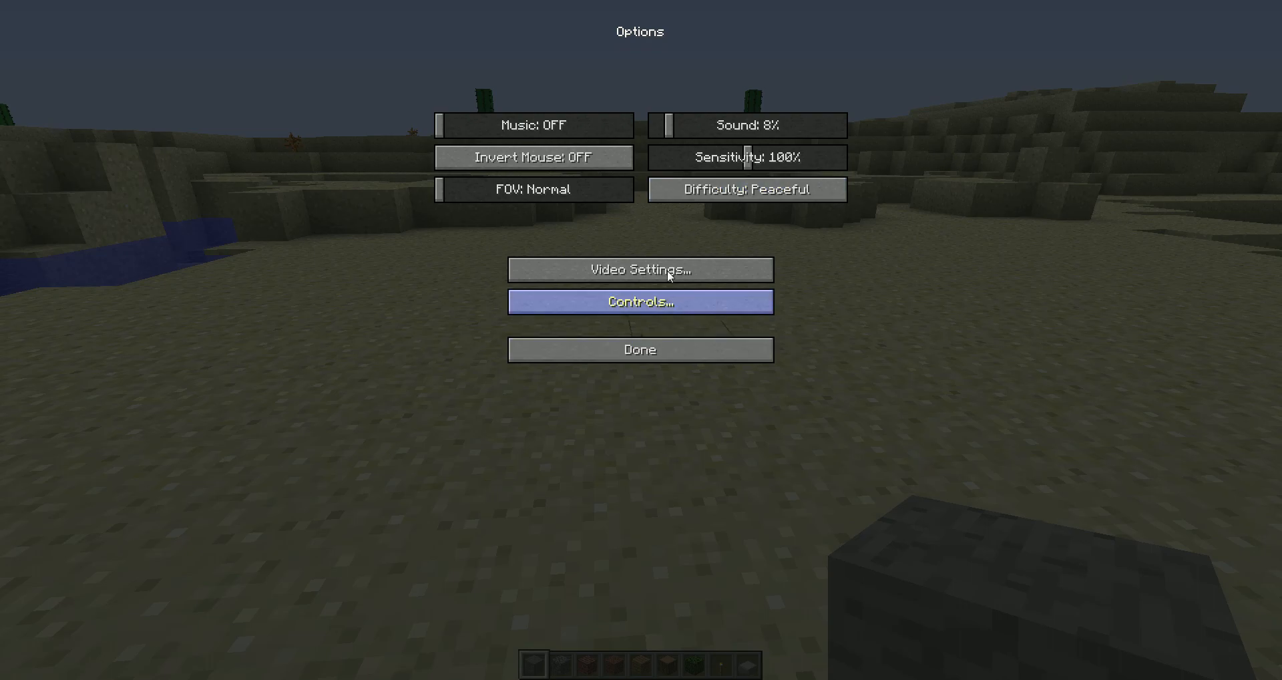
Set Render Distance Short, Smooth Lighting OFF and Particles Decreased in Video Settings, then resume play
{"action": "left_click", "coordinate": [640, 270]}
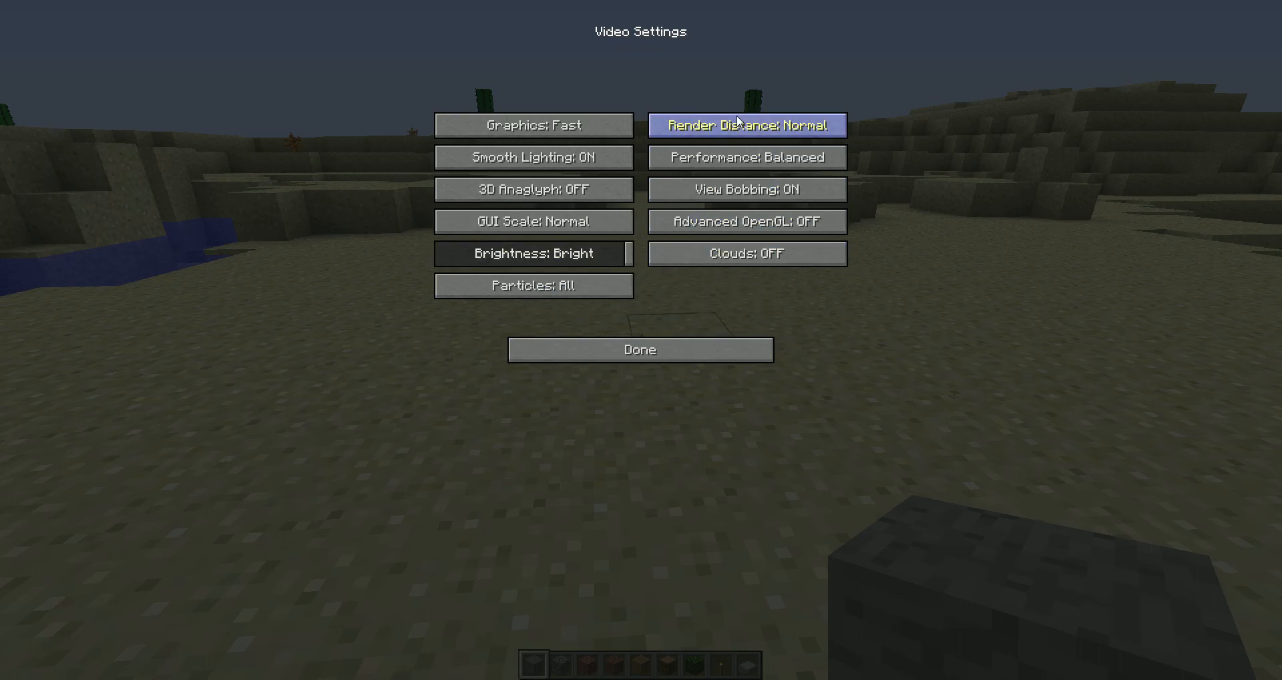
{"action": "left_click", "coordinate": [745, 126]}
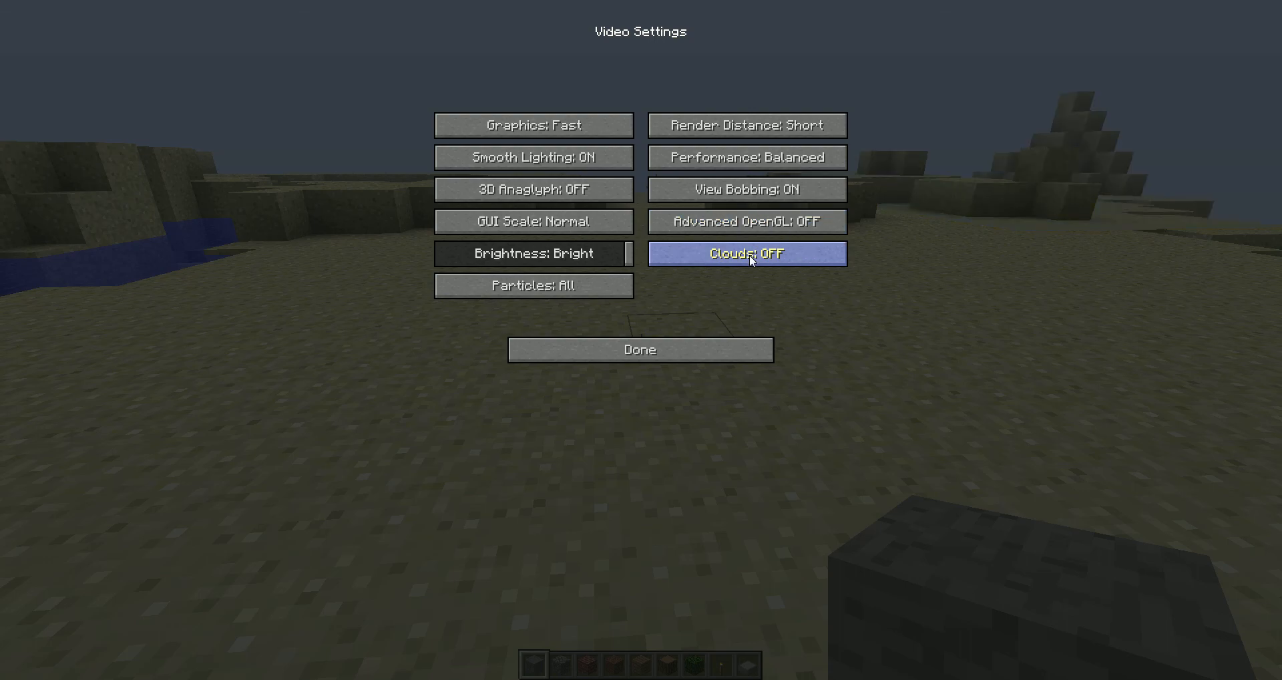
{"action": "mouse_move", "coordinate": [533, 126]}
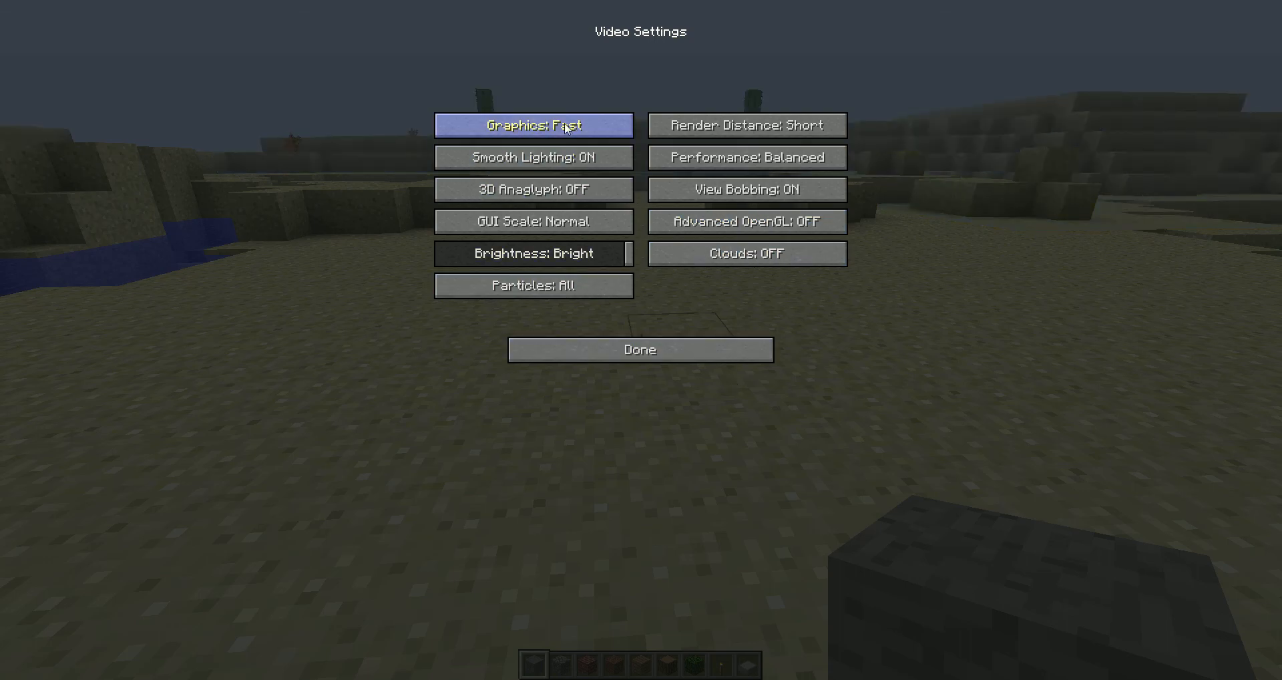
{"action": "left_click", "coordinate": [533, 158]}
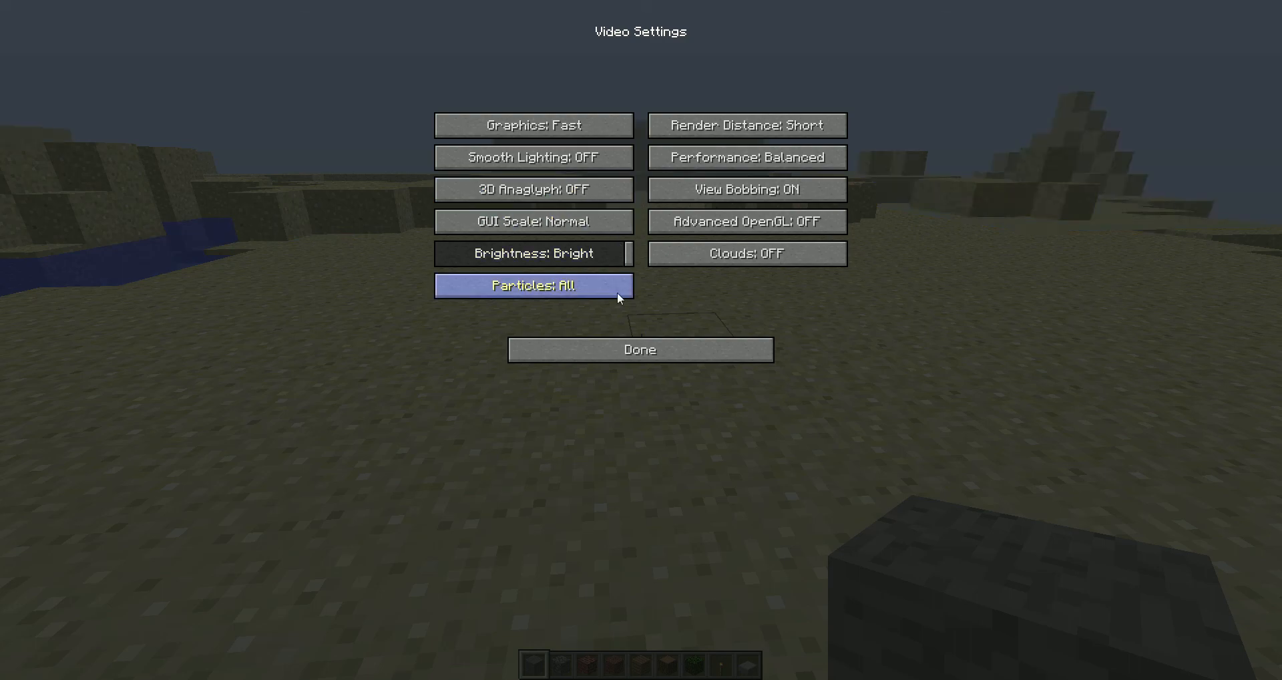
{"action": "left_click", "coordinate": [533, 286]}
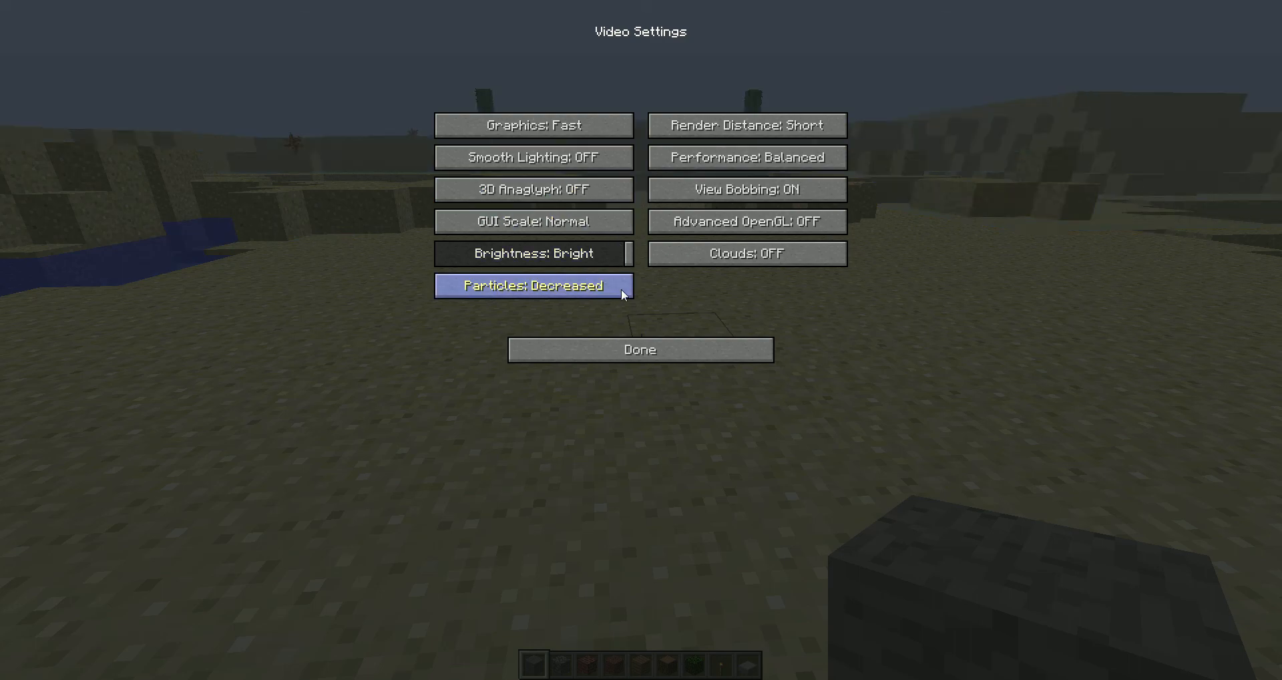
{"action": "left_click", "coordinate": [639, 348]}
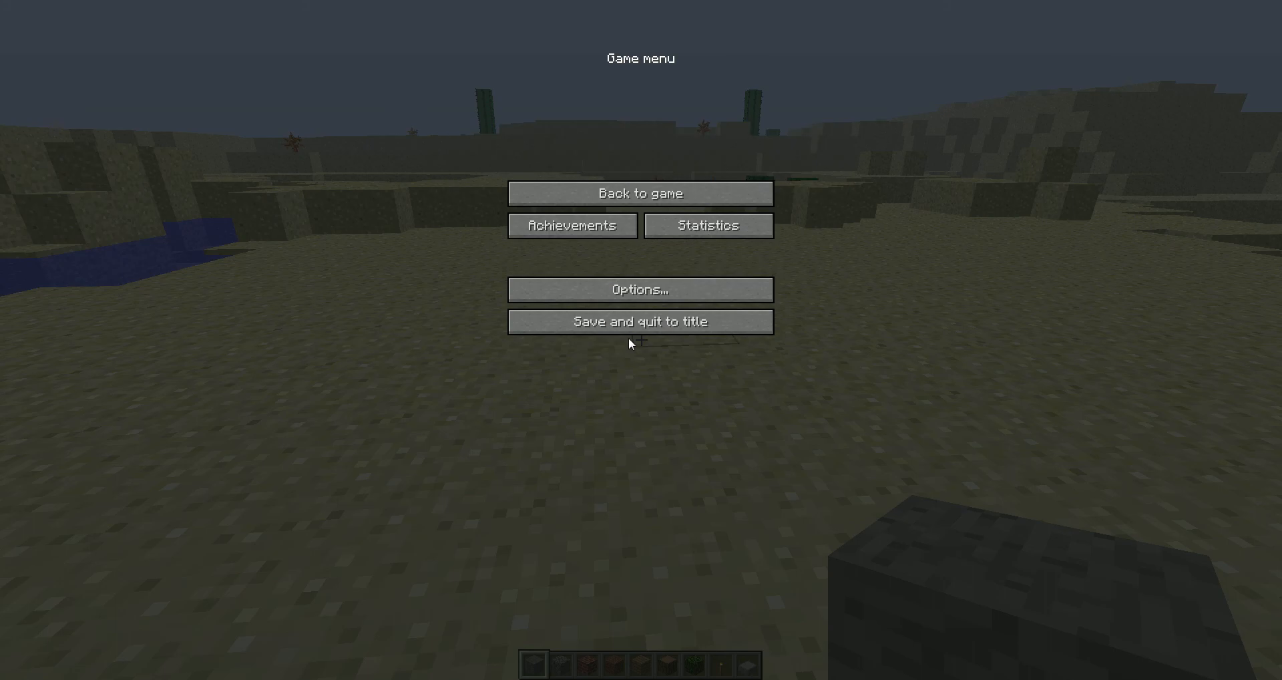
{"action": "left_click", "coordinate": [640, 194]}
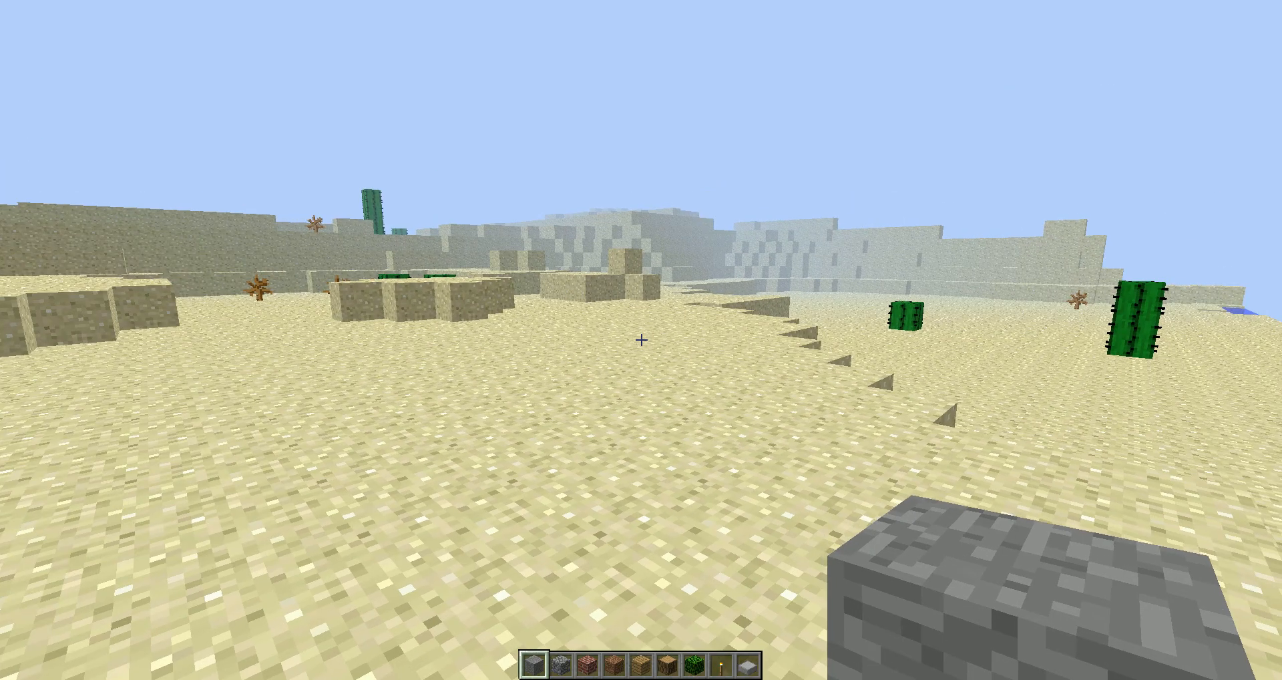
{"action": "mouse_move", "coordinate": [641, 340]}
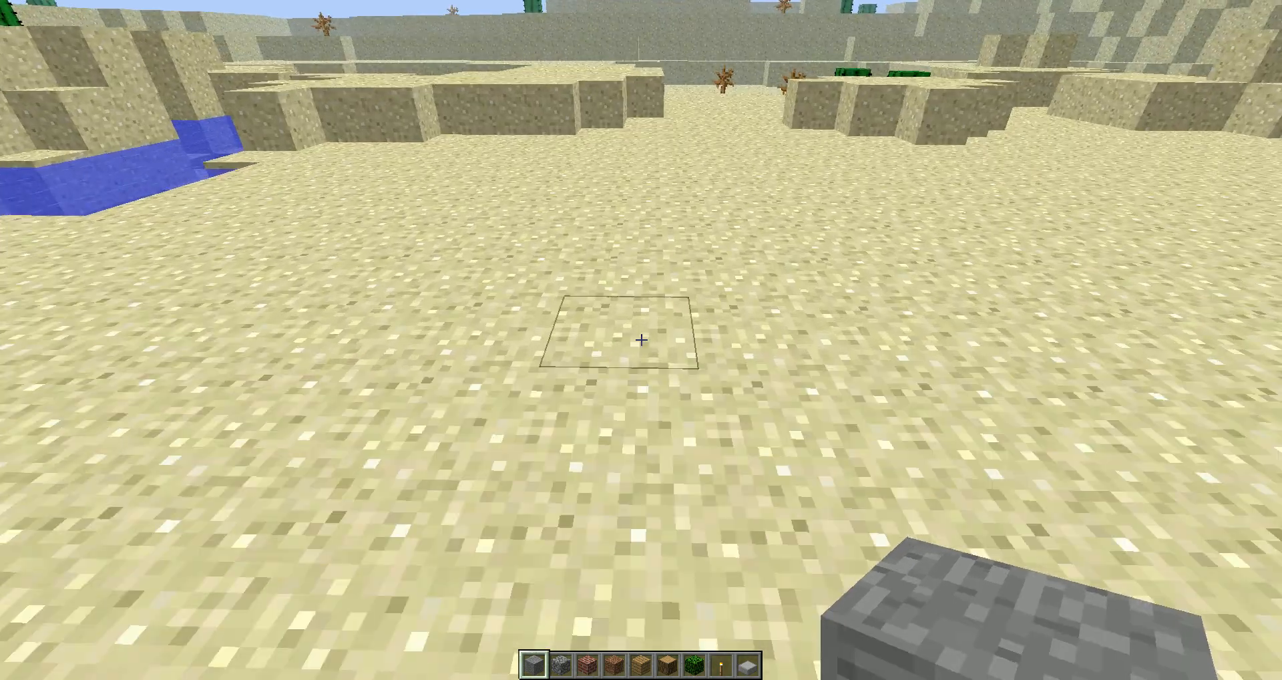
Clear the hotbar in the creative item selection, keeping only the first two stone blocks
{"action": "key", "text": "e"}
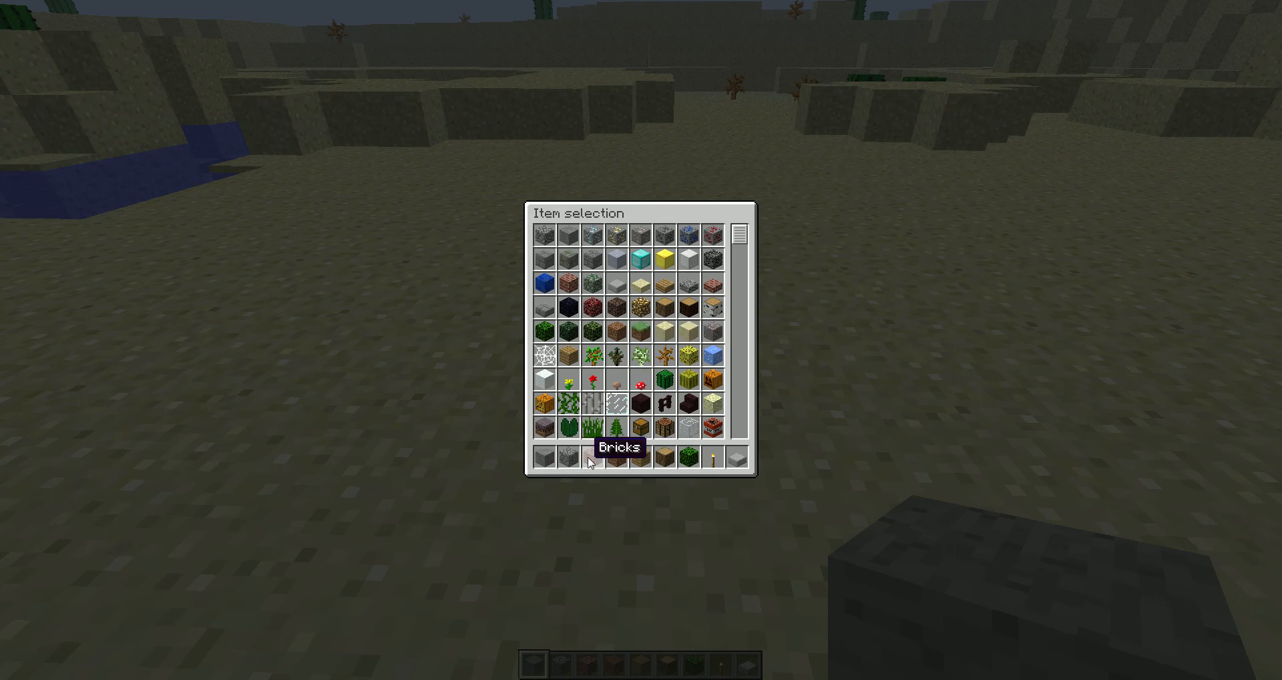
{"action": "mouse_move", "coordinate": [636, 460]}
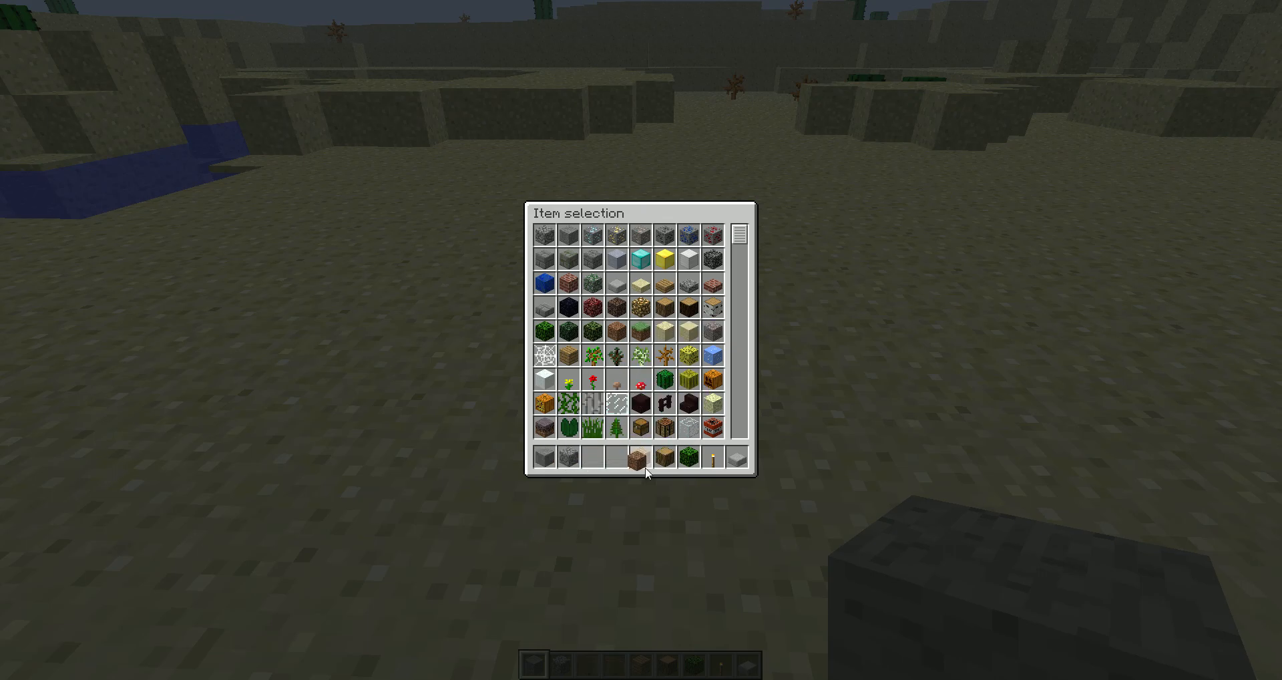
{"action": "mouse_move", "coordinate": [697, 458]}
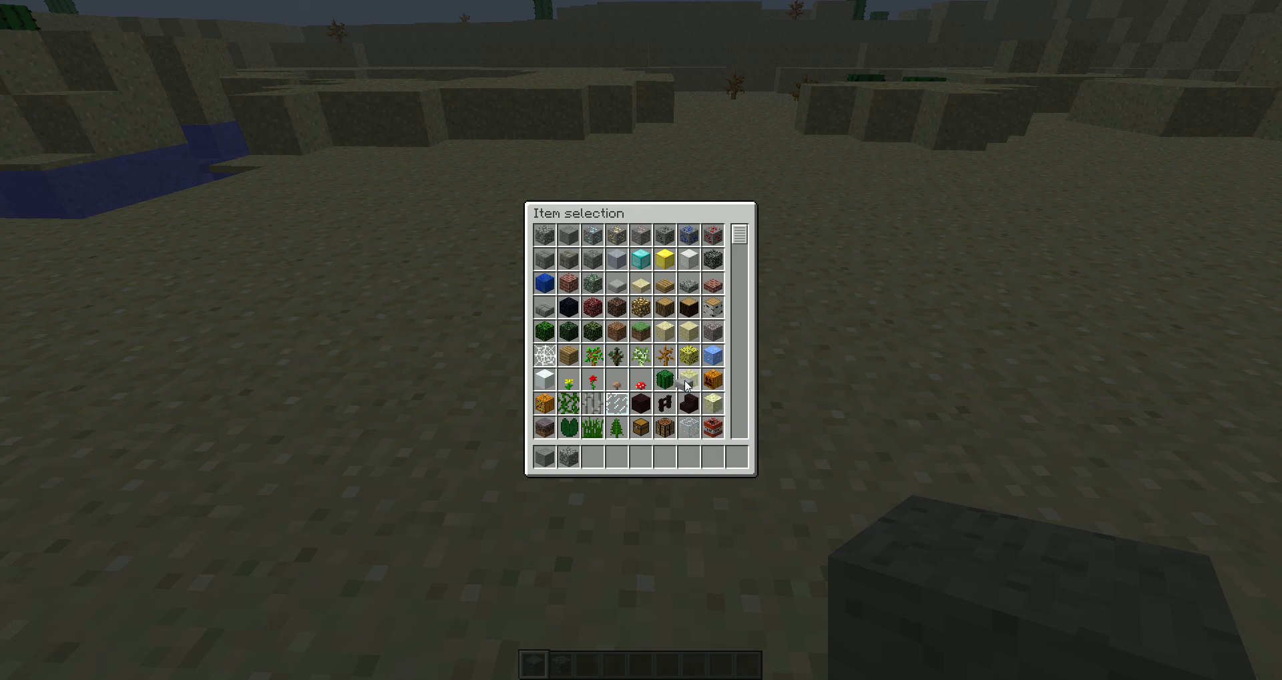
{"action": "key", "text": "Escape"}
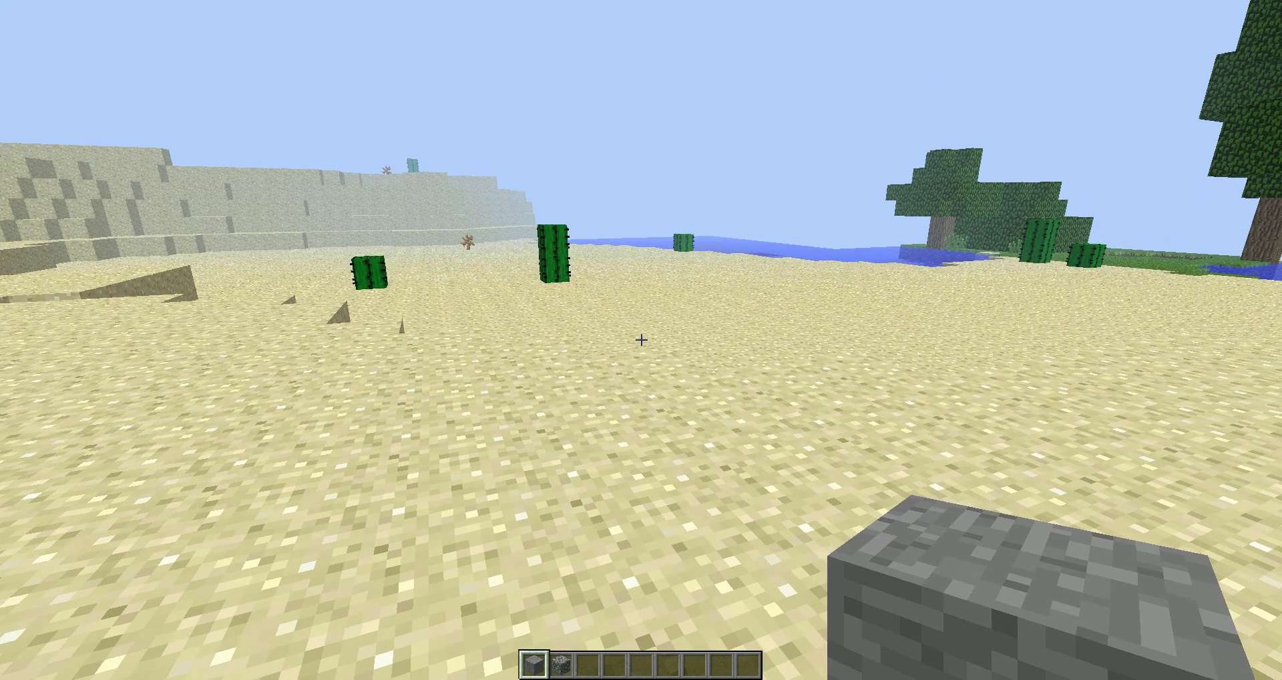